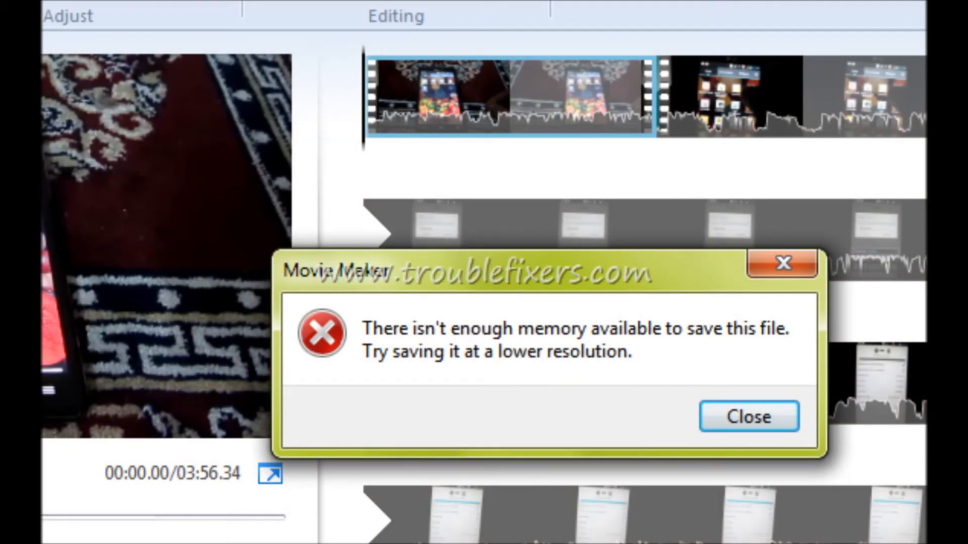
Dismiss Movie Maker's 'not enough memory available to save this file' error.
{"action": "left_click", "coordinate": [747, 417]}
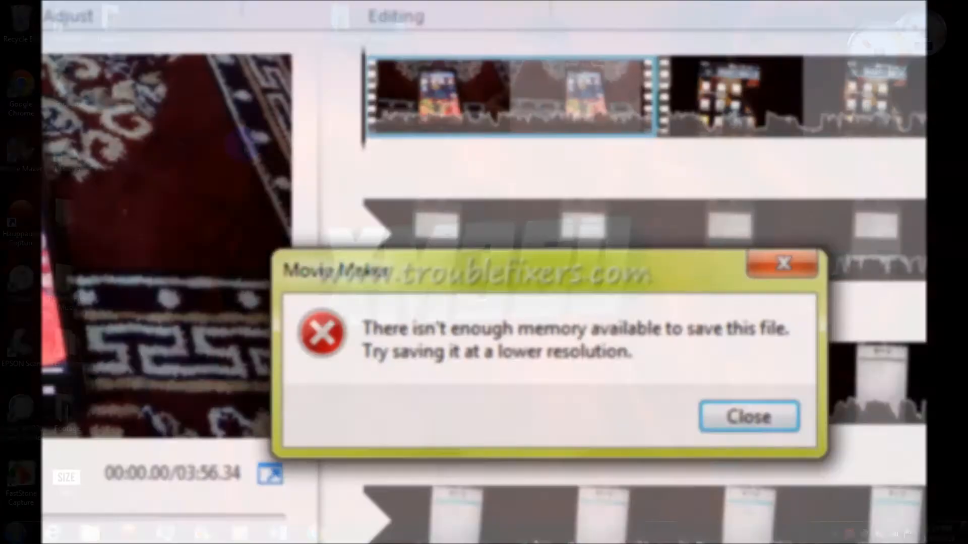
{"action": "left_click", "coordinate": [747, 416]}
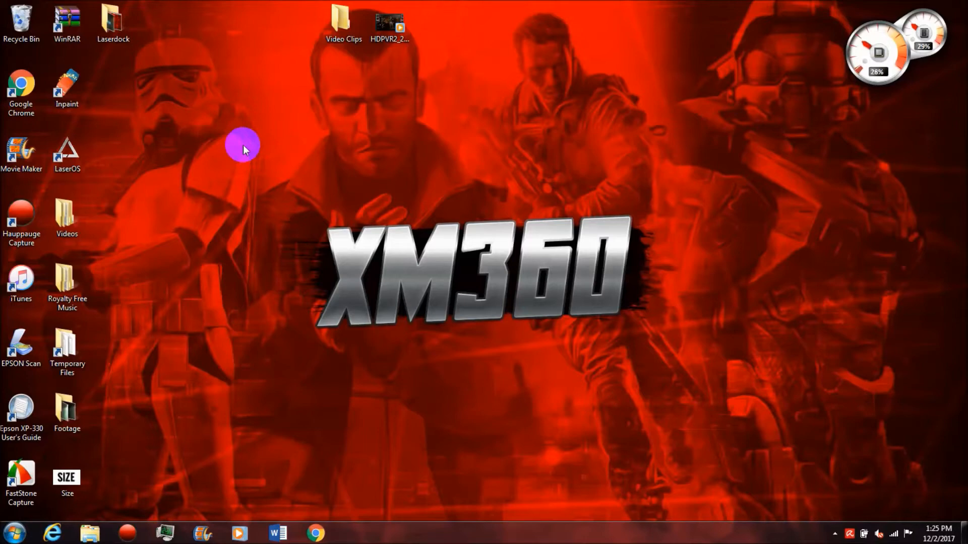
{"action": "mouse_move", "coordinate": [95, 128]}
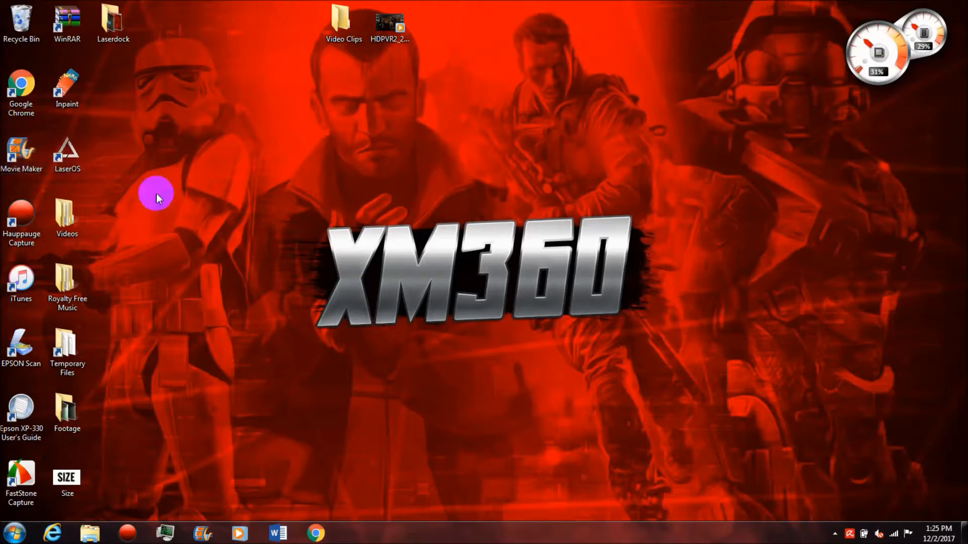
{"action": "mouse_move", "coordinate": [187, 377]}
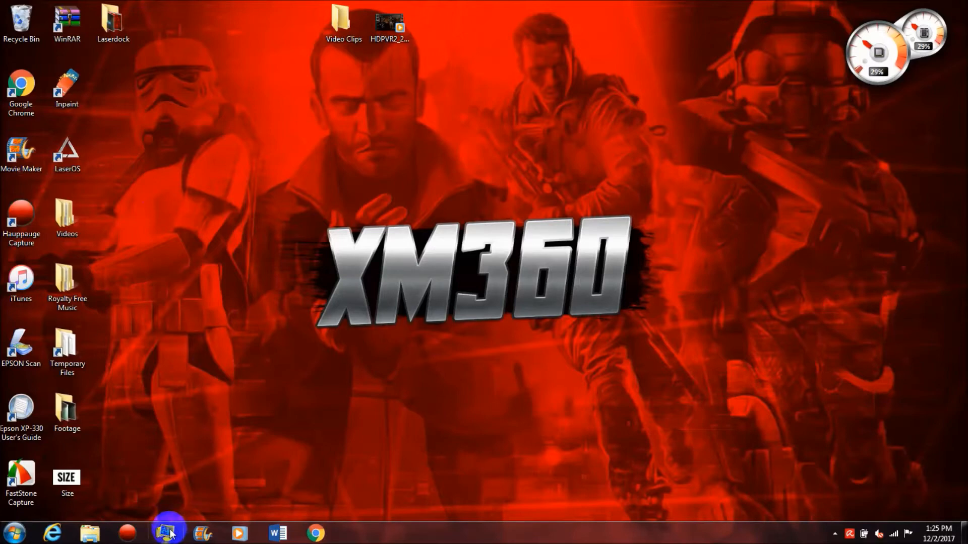
{"action": "mouse_move", "coordinate": [165, 534]}
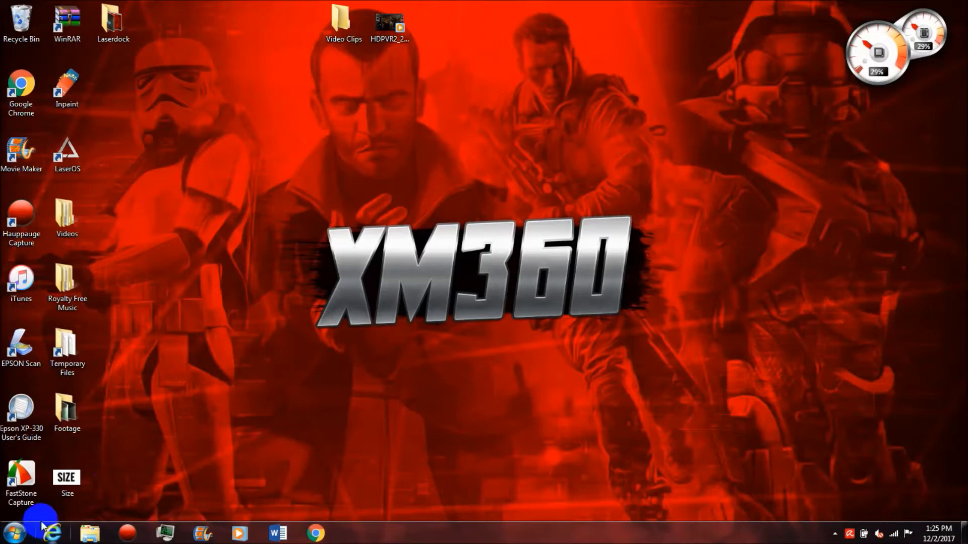
Search the Start menu for 'windows task' and pin Windows Task Manager to it.
{"action": "left_click", "coordinate": [12, 532]}
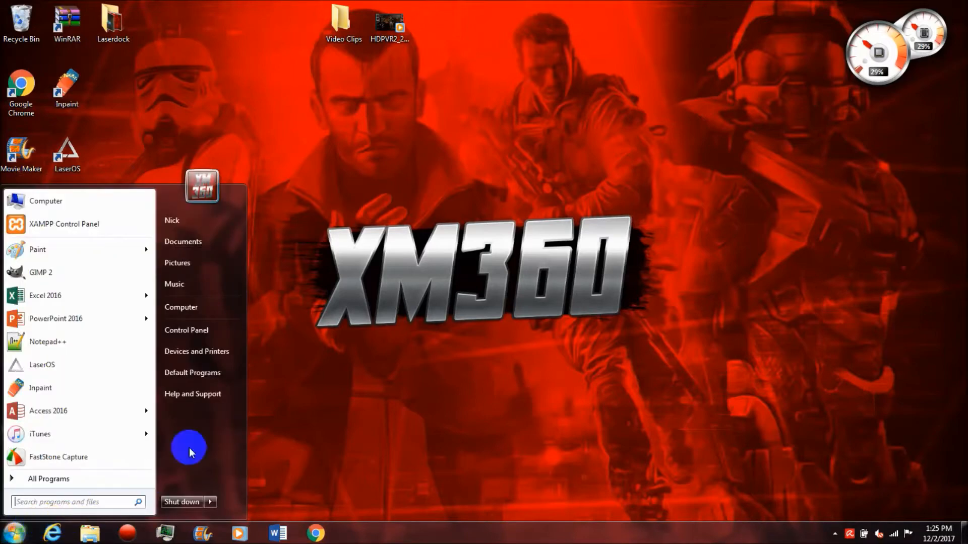
{"action": "mouse_move", "coordinate": [404, 383]}
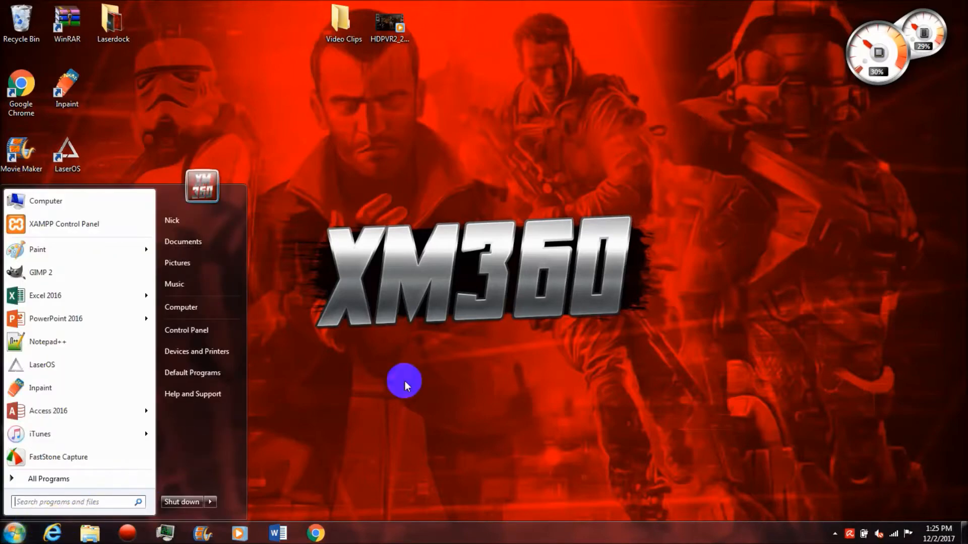
{"action": "type", "text": "windows"}
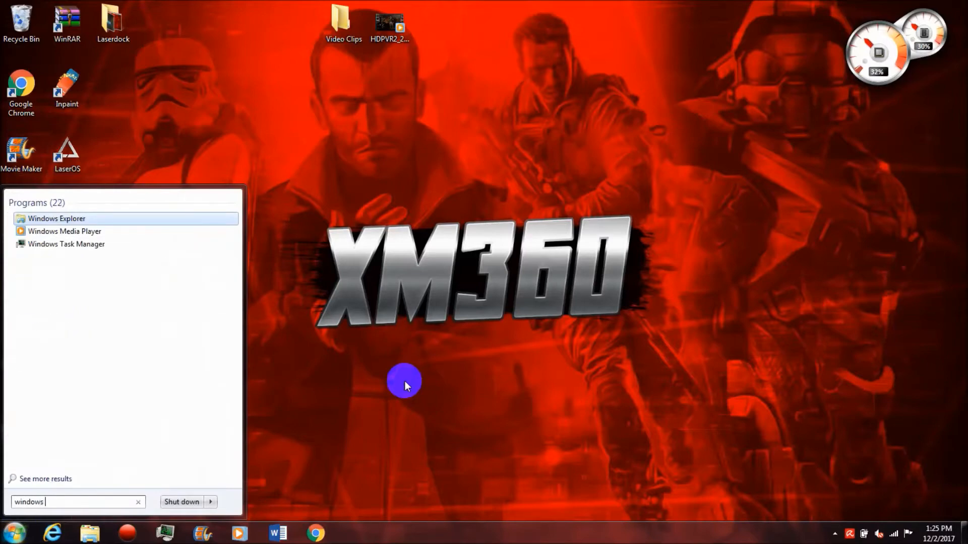
{"action": "type", "text": "task"}
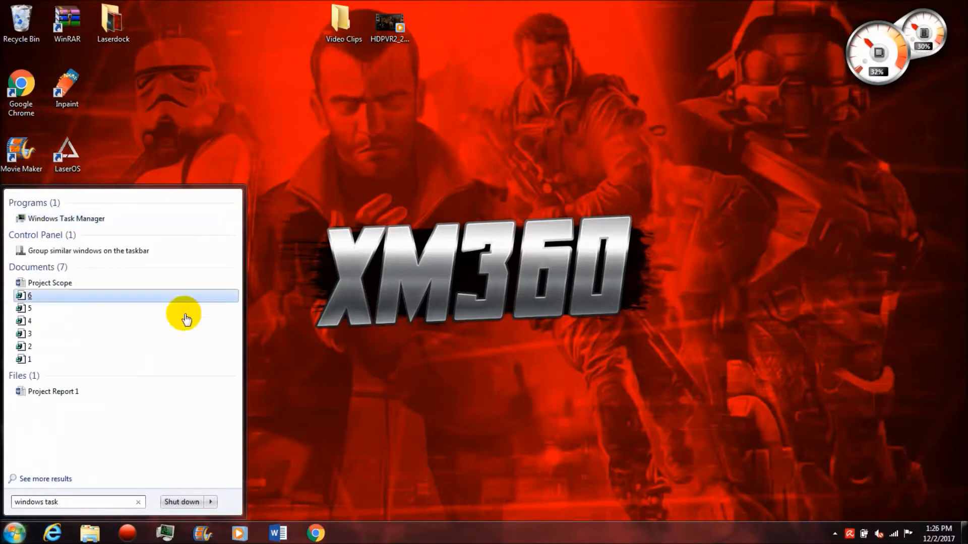
{"action": "mouse_move", "coordinate": [67, 218]}
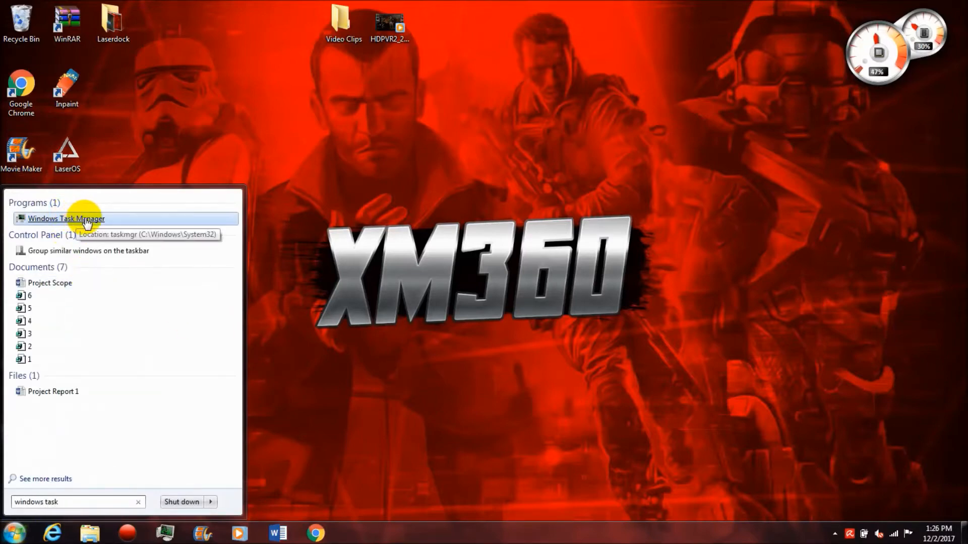
{"action": "right_click", "coordinate": [67, 218]}
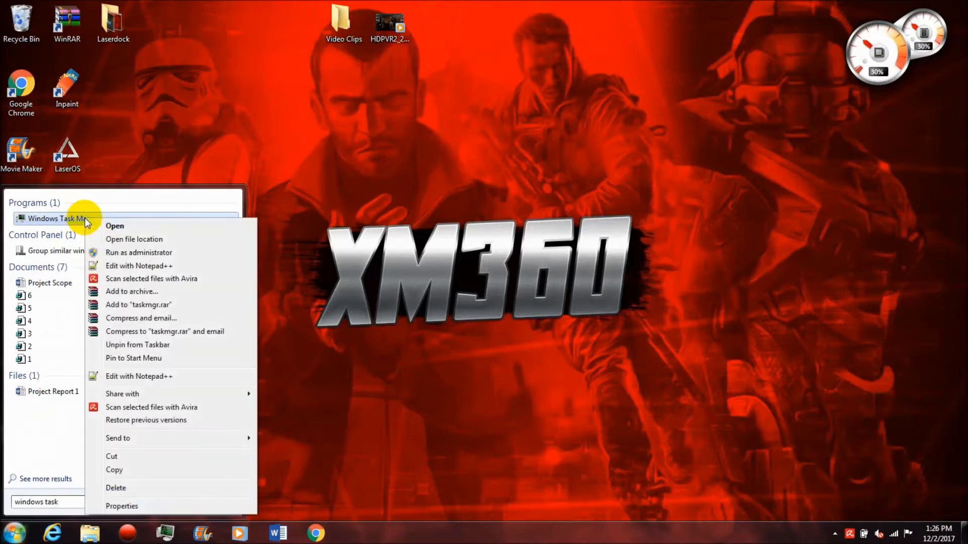
{"action": "mouse_move", "coordinate": [139, 364]}
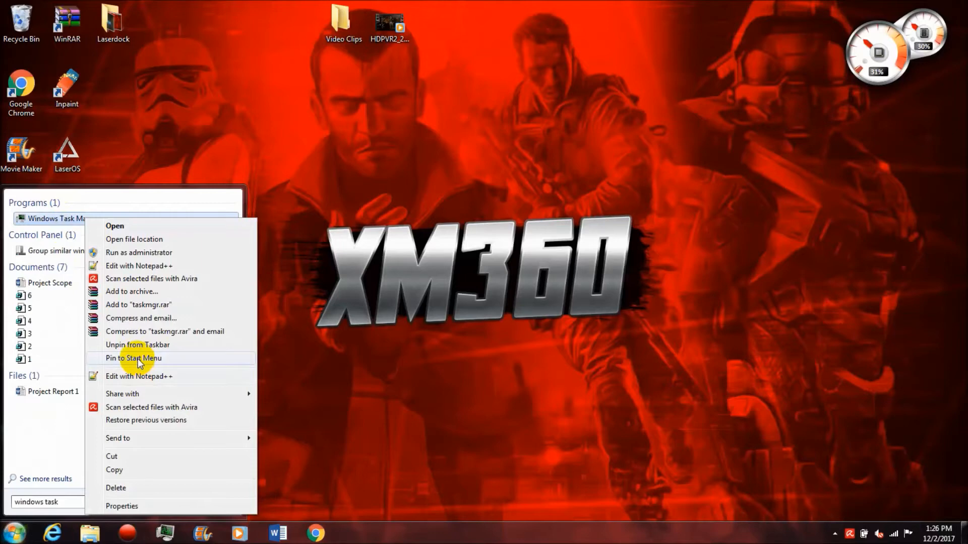
{"action": "left_click", "coordinate": [345, 342]}
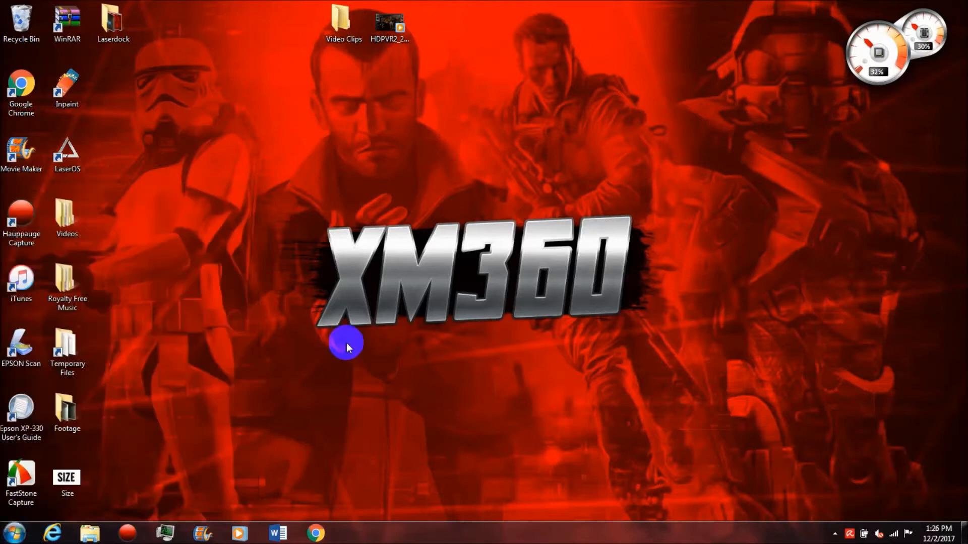
{"action": "left_click", "coordinate": [67, 352]}
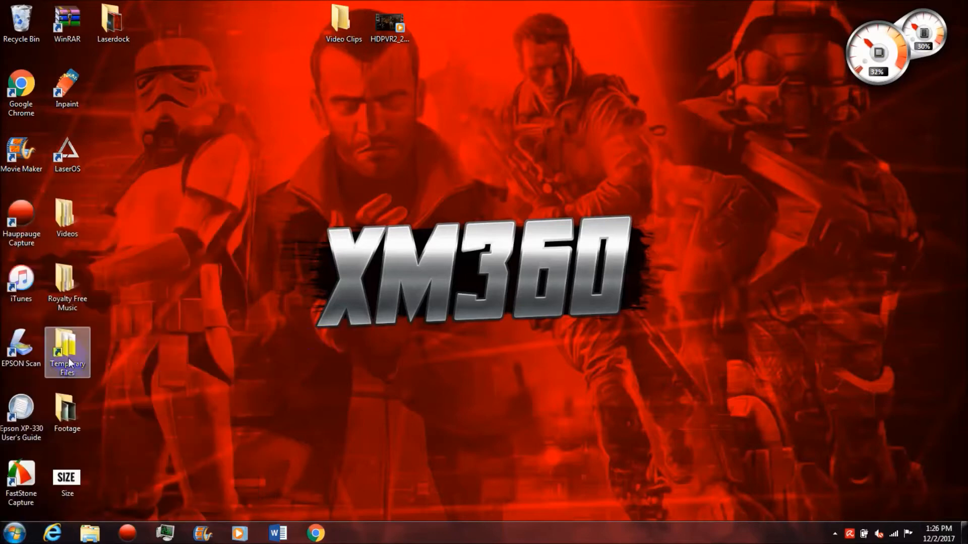
{"action": "mouse_move", "coordinate": [73, 355]}
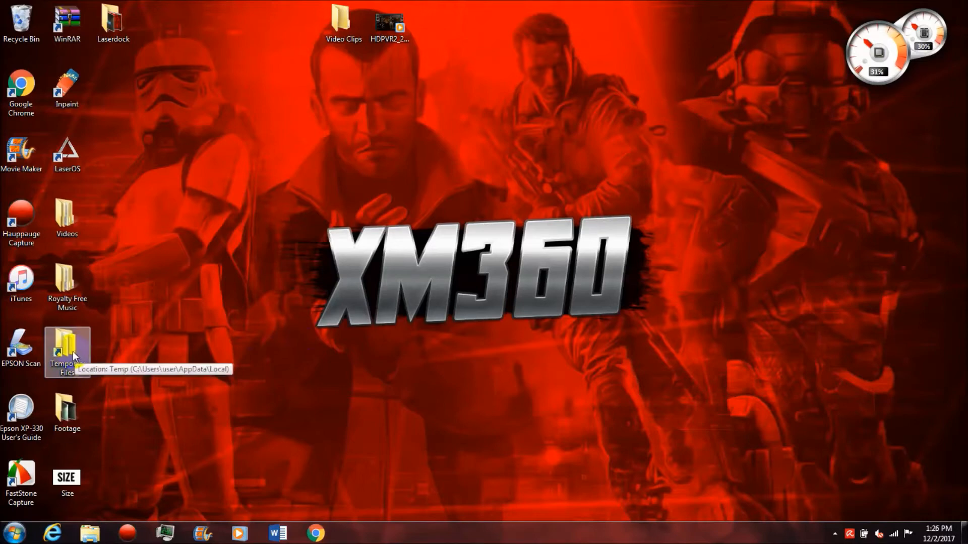
{"action": "mouse_move", "coordinate": [188, 325]}
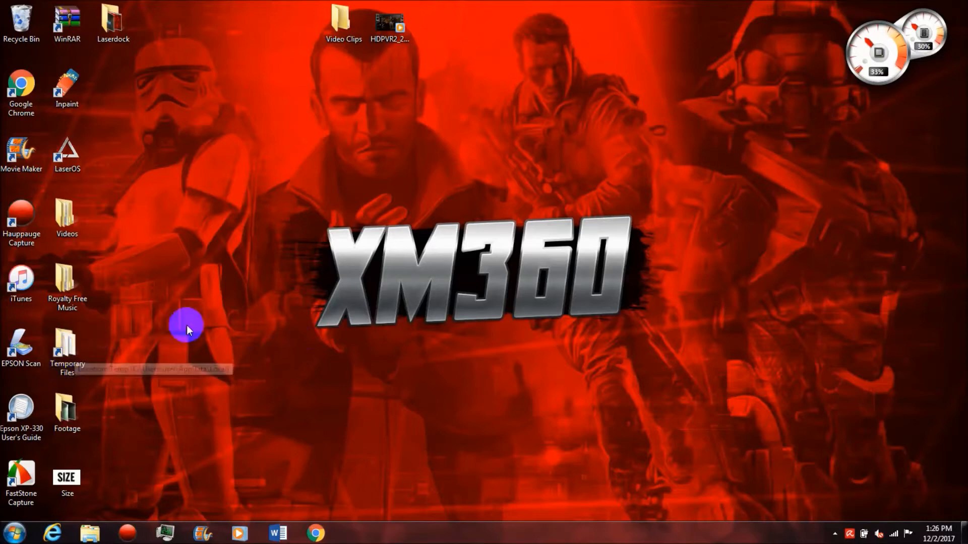
Browse in Explorer from Local Disk (C:) into Users and the user profile folder.
{"action": "left_click", "coordinate": [90, 533]}
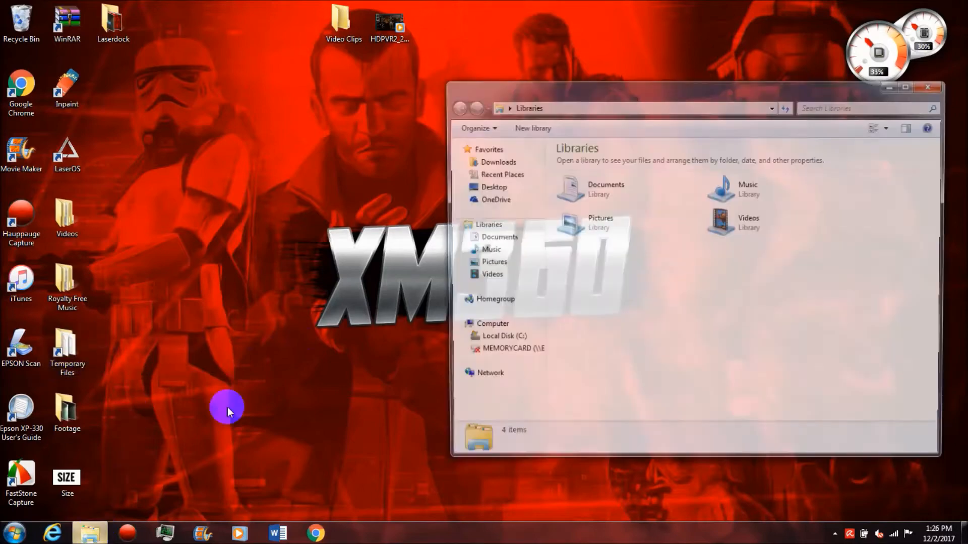
{"action": "left_click", "coordinate": [492, 324]}
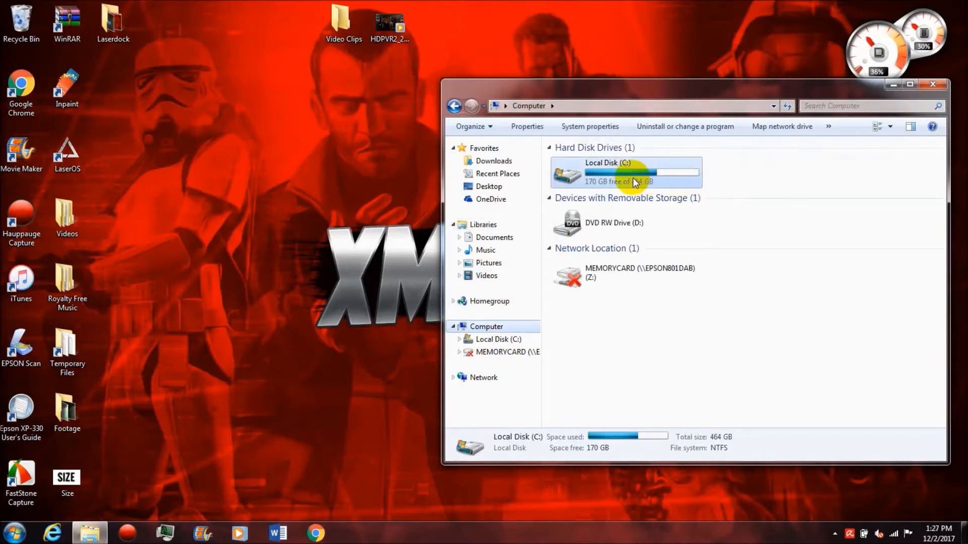
{"action": "double_click", "coordinate": [624, 172]}
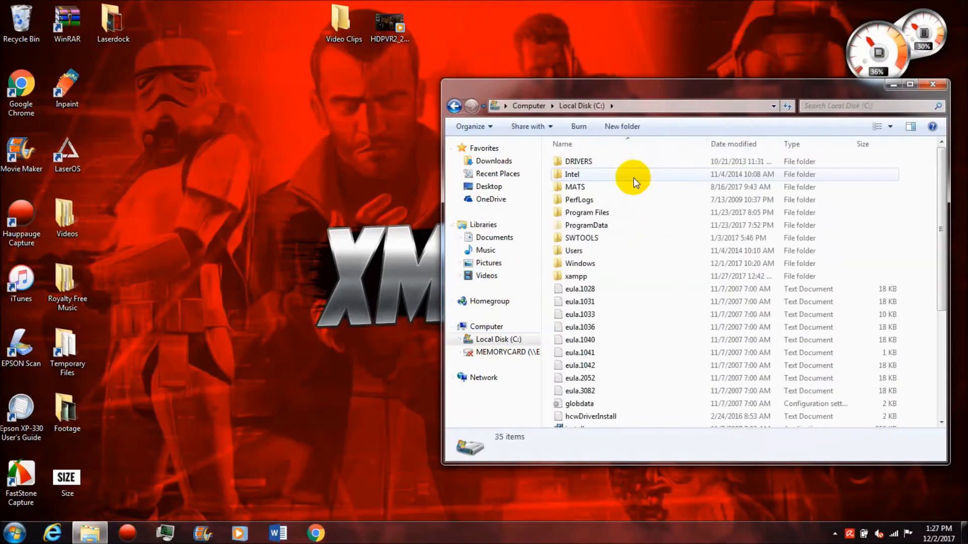
{"action": "mouse_move", "coordinate": [596, 267]}
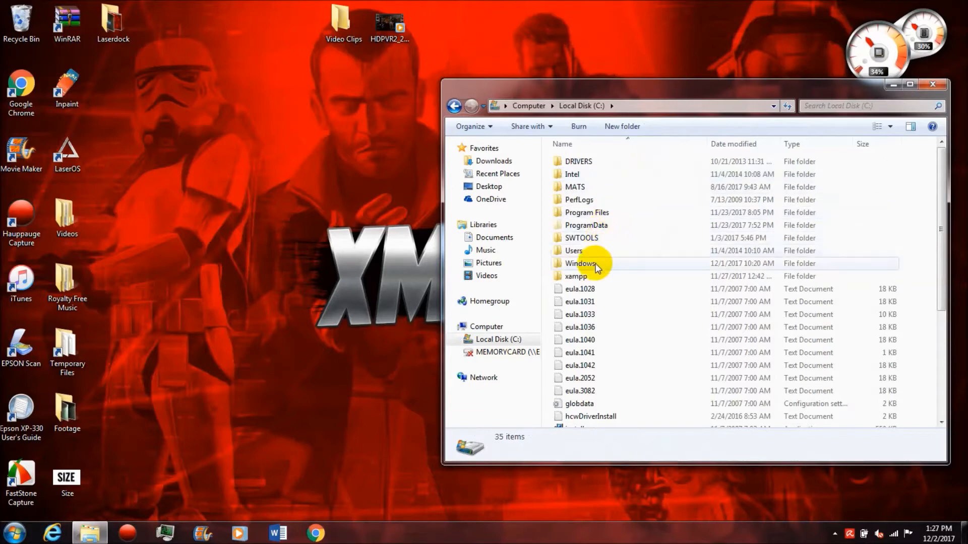
{"action": "mouse_move", "coordinate": [595, 263]}
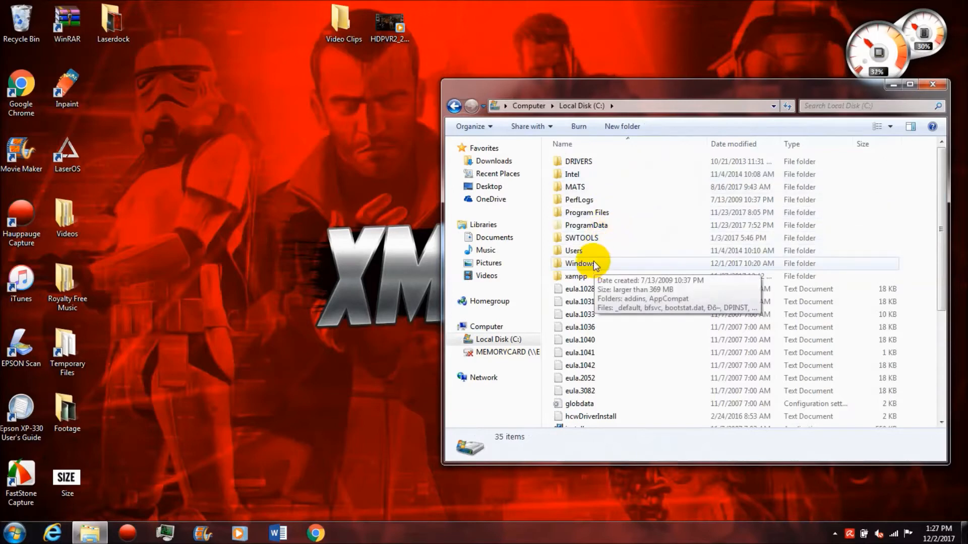
{"action": "left_click", "coordinate": [573, 251]}
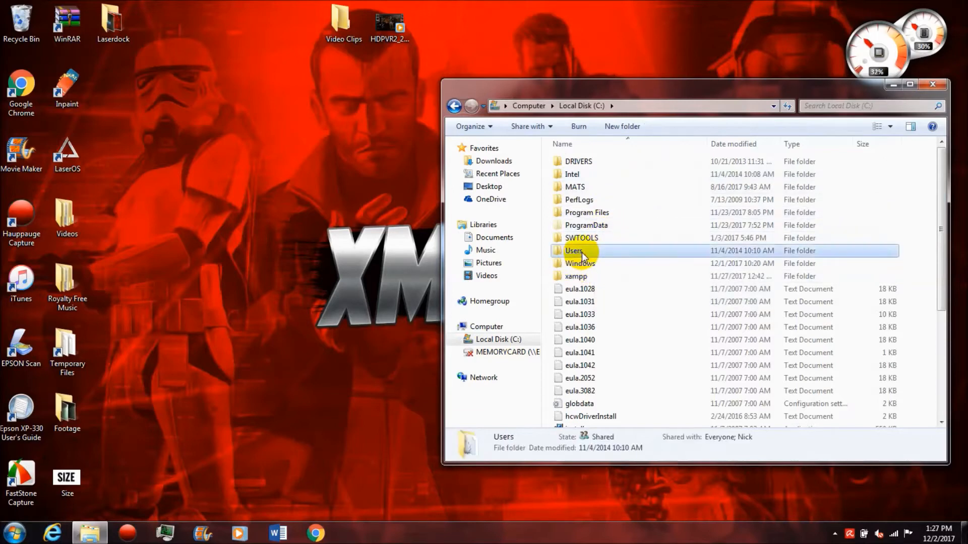
{"action": "double_click", "coordinate": [574, 250]}
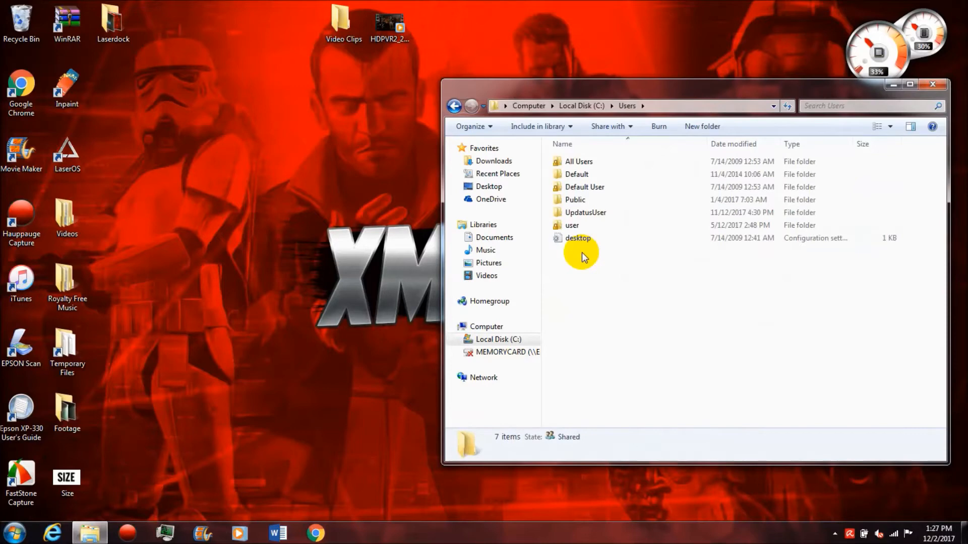
{"action": "left_click", "coordinate": [572, 226]}
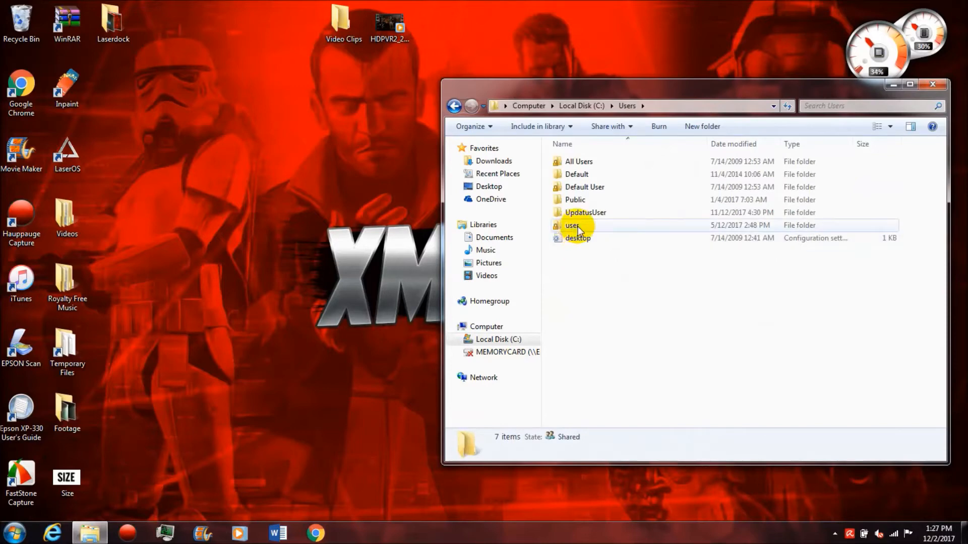
{"action": "double_click", "coordinate": [572, 225]}
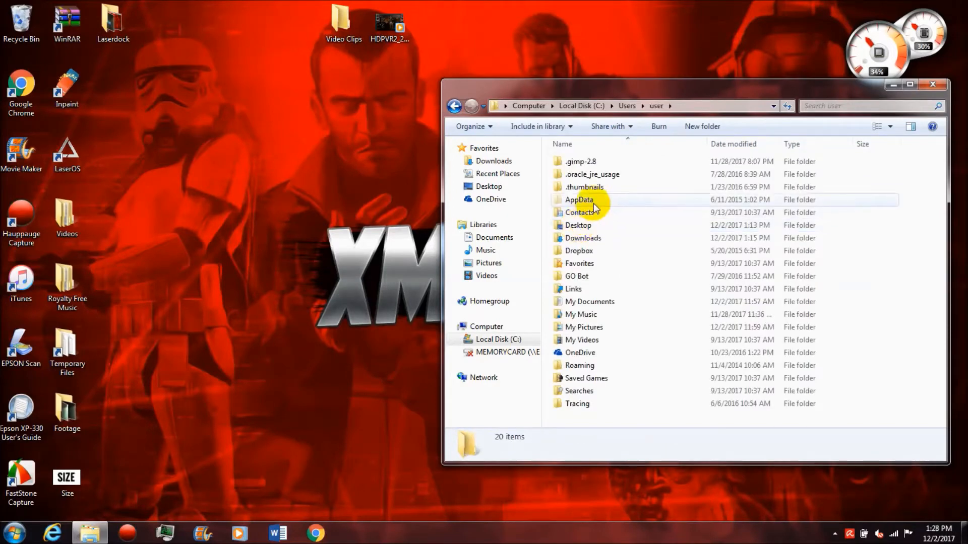
{"action": "mouse_move", "coordinate": [580, 199]}
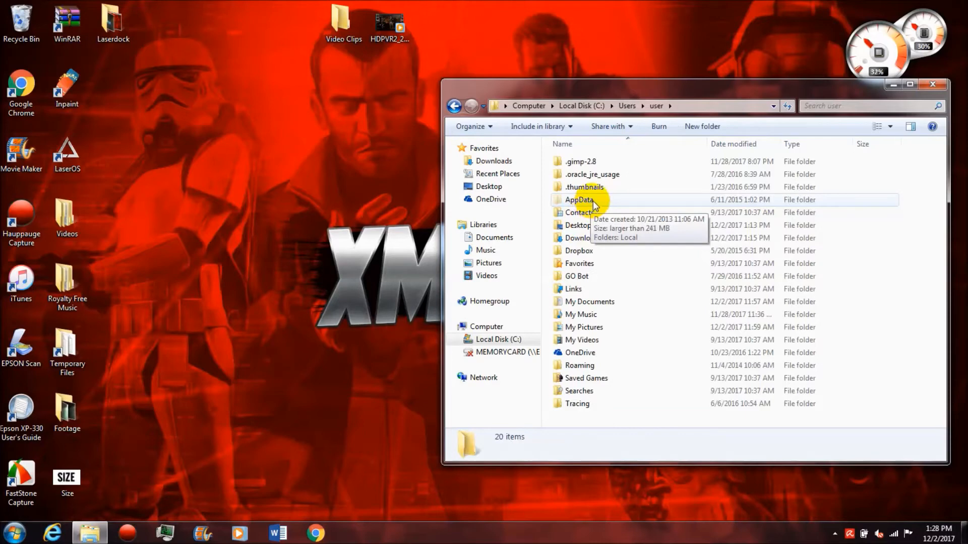
Go into AppData\Local and open the Temp folder listing 169 items.
{"action": "double_click", "coordinate": [580, 200]}
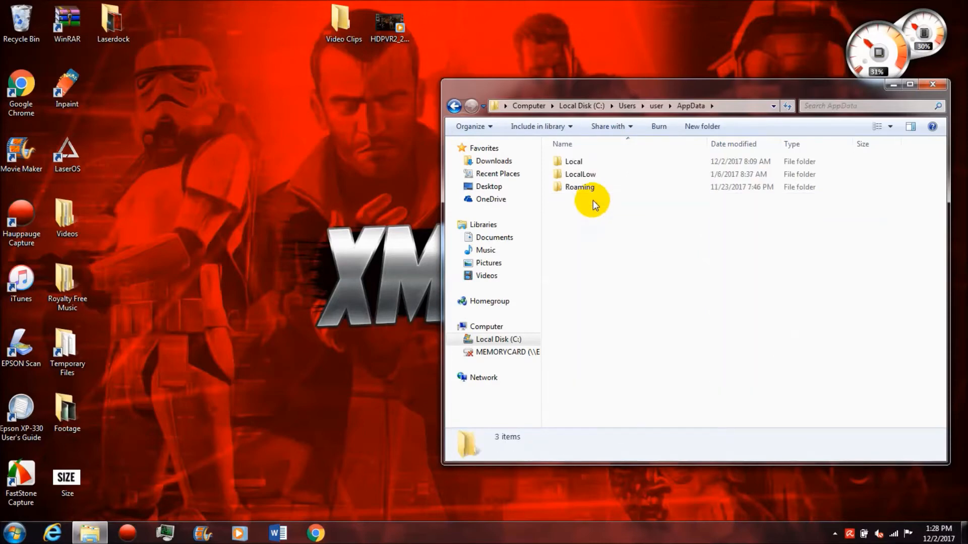
{"action": "left_click", "coordinate": [573, 162]}
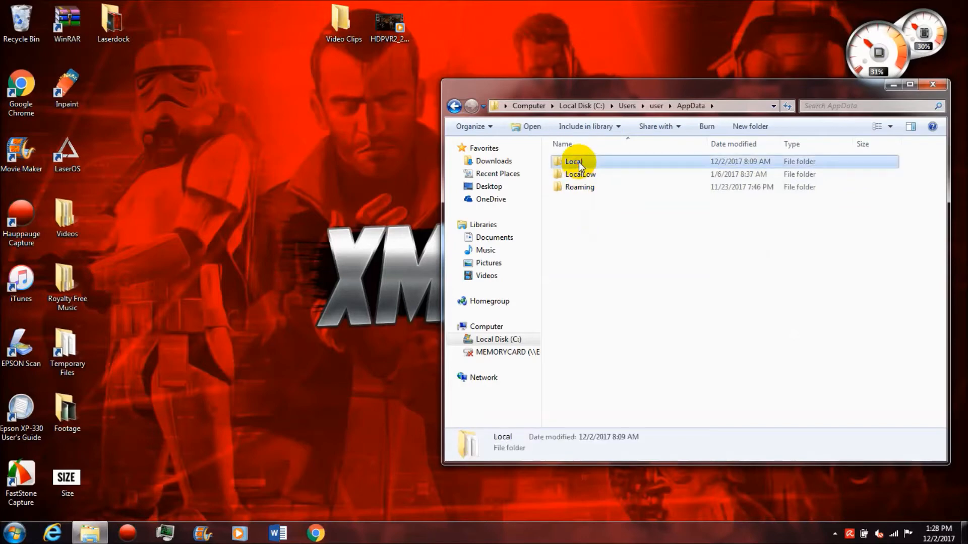
{"action": "double_click", "coordinate": [574, 162]}
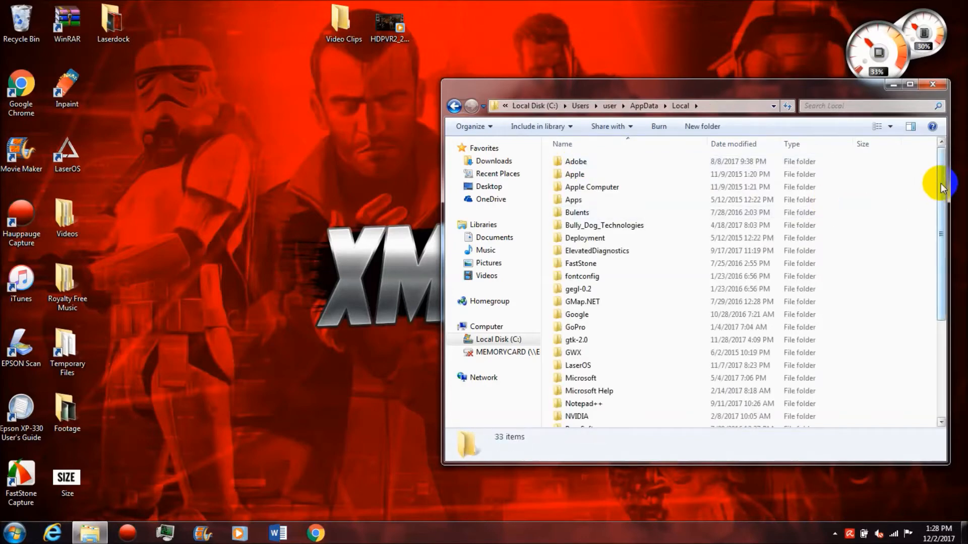
{"action": "scroll", "scroll_direction": "down", "scroll_amount": 3}
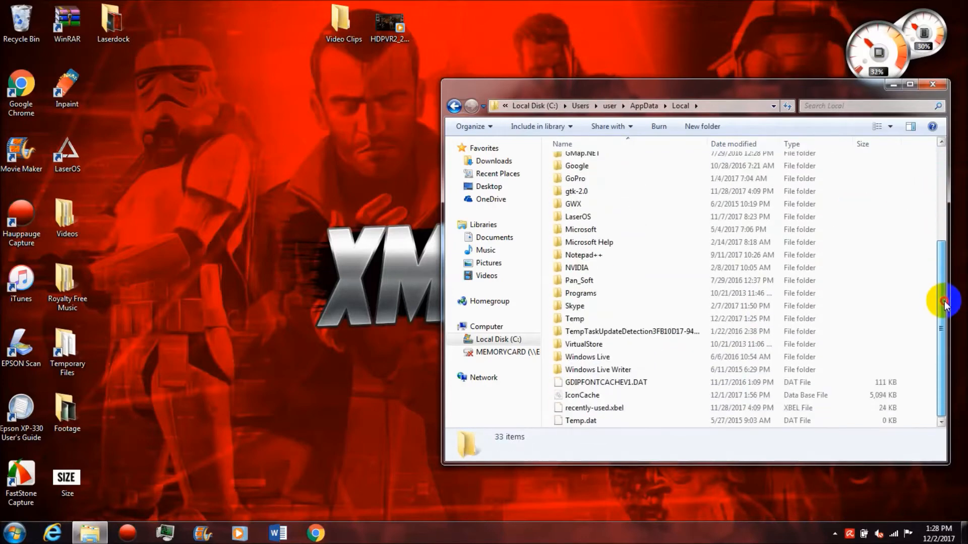
{"action": "mouse_move", "coordinate": [639, 324]}
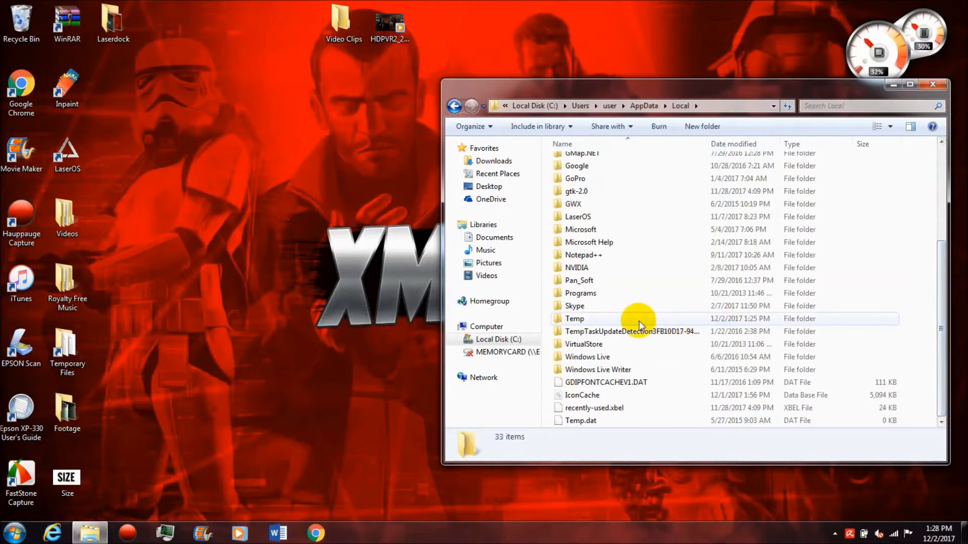
{"action": "mouse_move", "coordinate": [578, 319]}
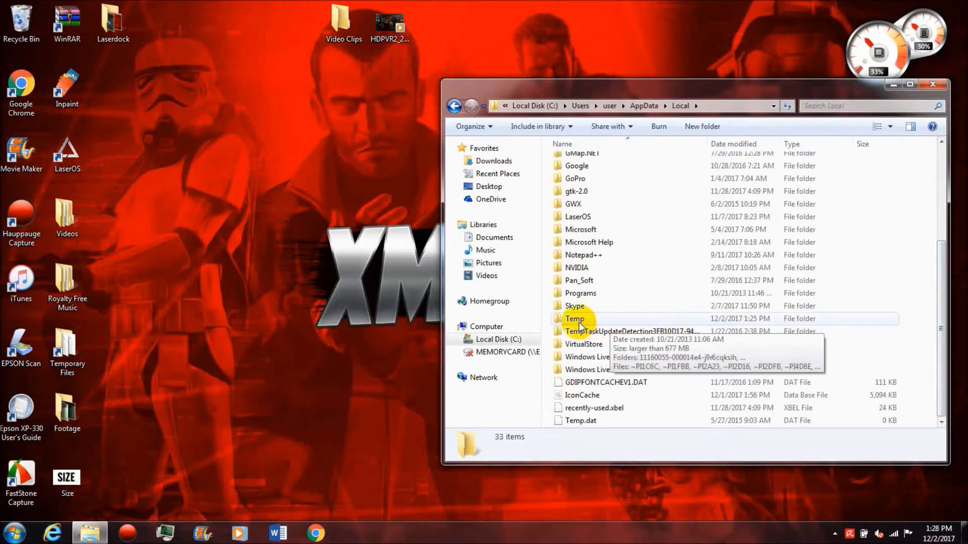
{"action": "double_click", "coordinate": [574, 318]}
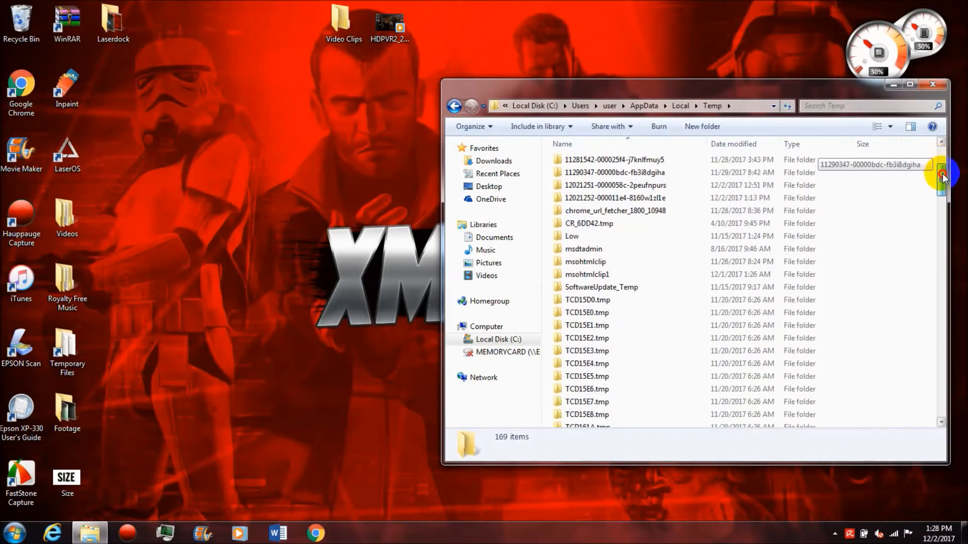
{"action": "scroll", "scroll_direction": "down", "scroll_amount": 3}
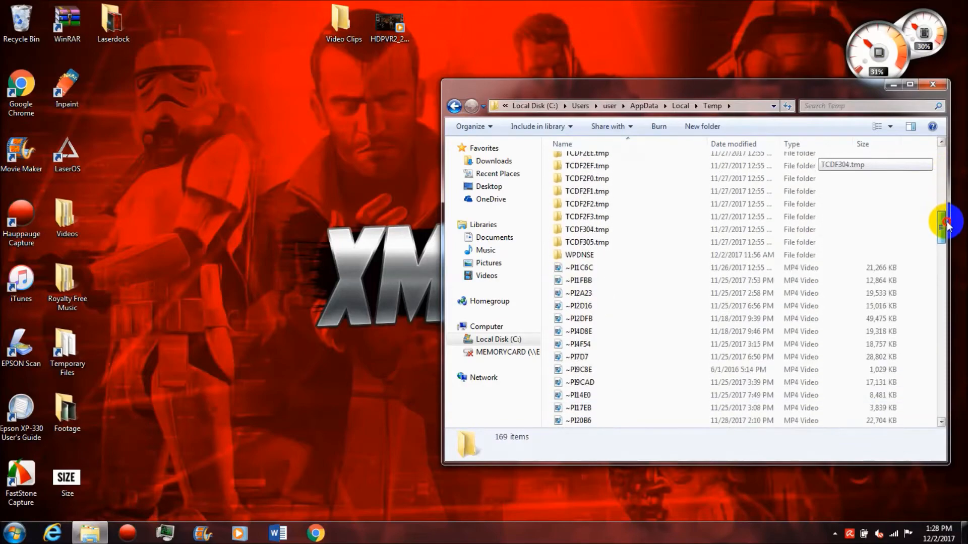
{"action": "scroll", "scroll_direction": "down", "scroll_amount": 3}
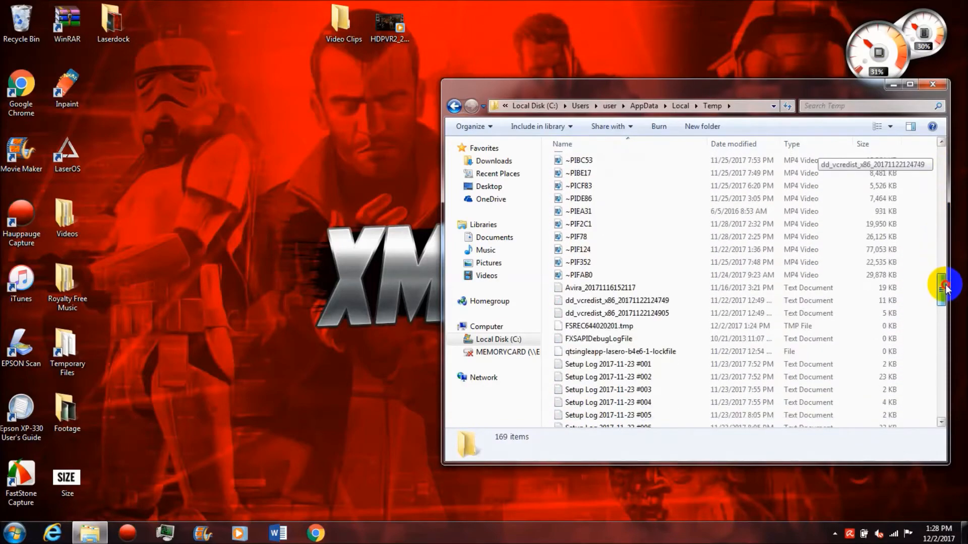
{"action": "scroll", "scroll_direction": "down", "scroll_amount": 3}
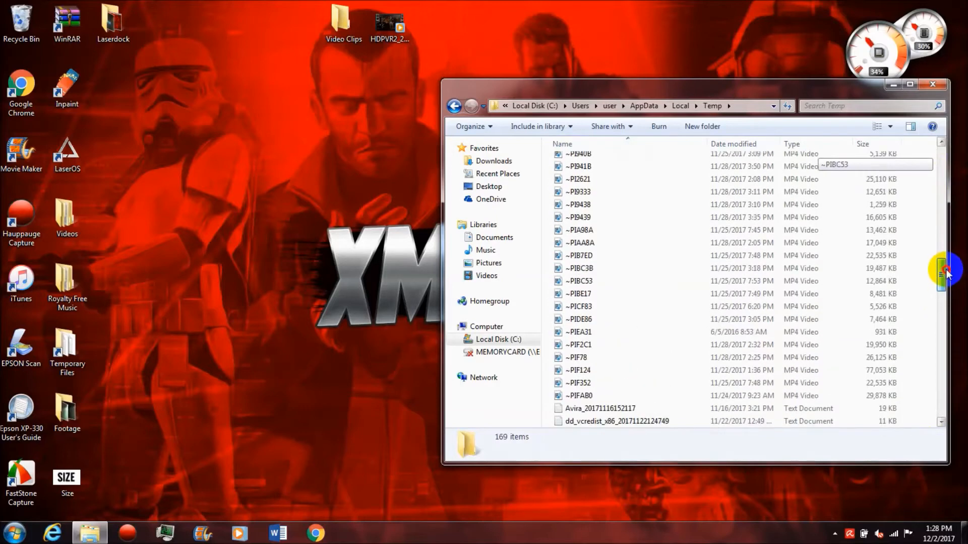
{"action": "left_click", "coordinate": [578, 237]}
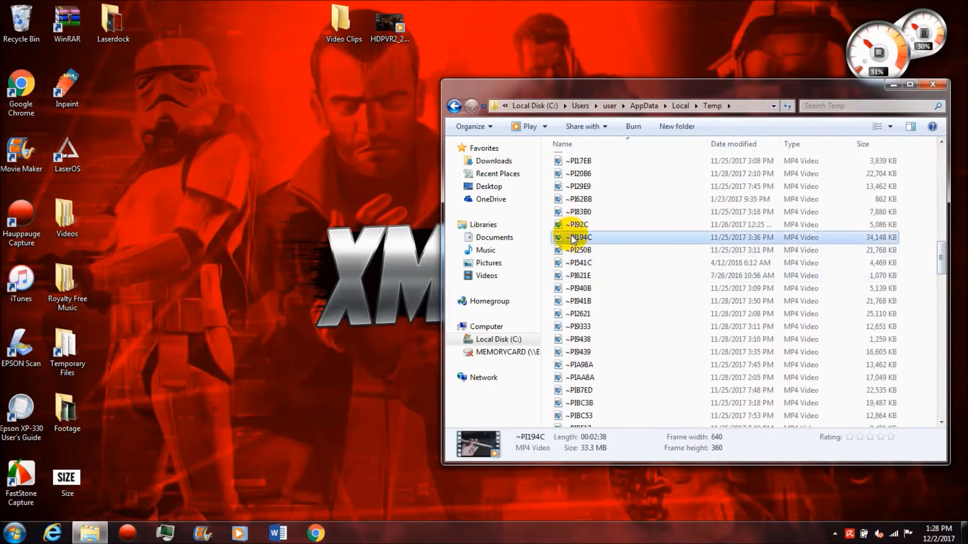
{"action": "mouse_move", "coordinate": [528, 460]}
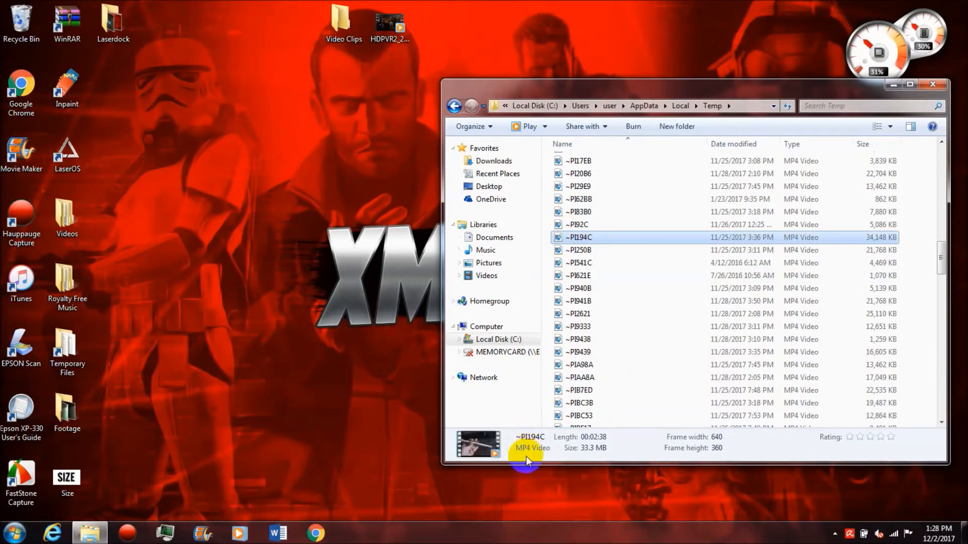
{"action": "mouse_move", "coordinate": [583, 463]}
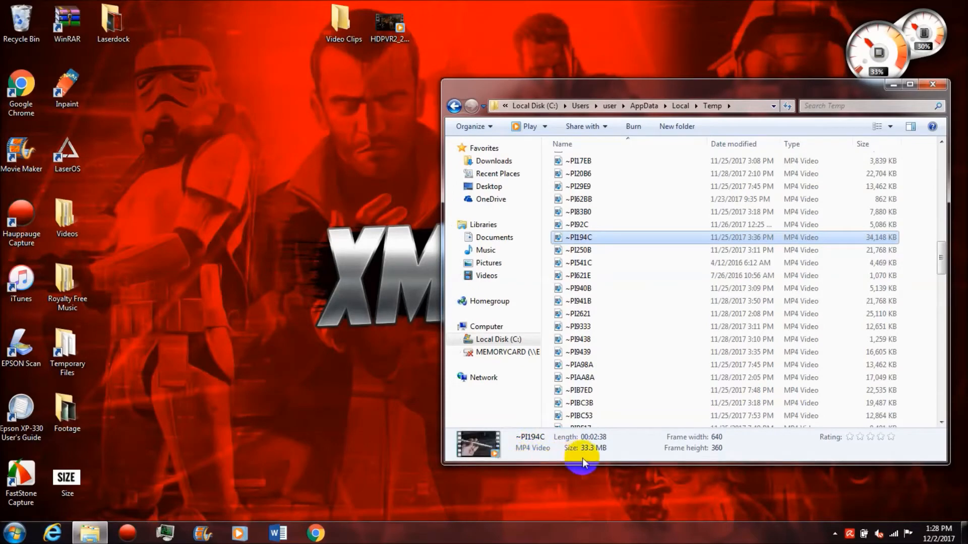
{"action": "mouse_move", "coordinate": [623, 457]}
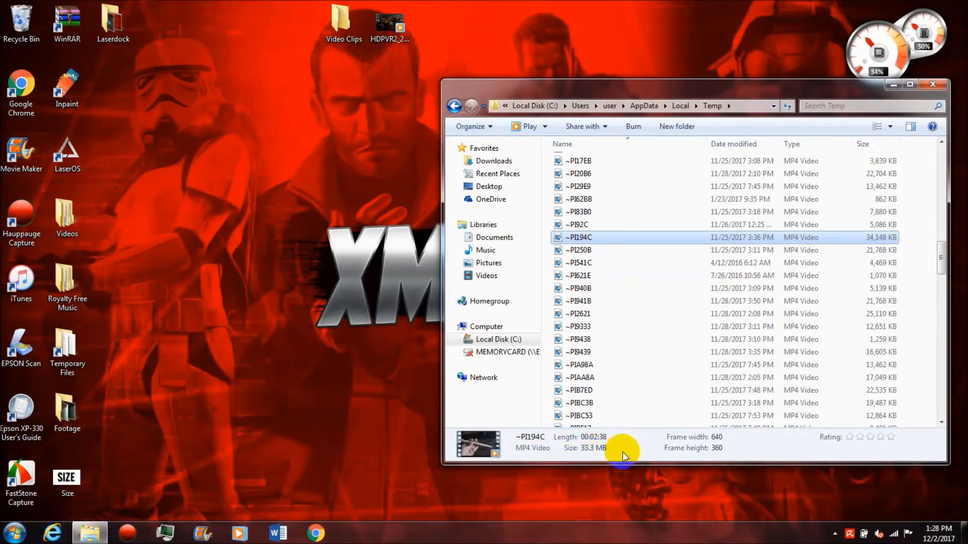
{"action": "mouse_move", "coordinate": [645, 451]}
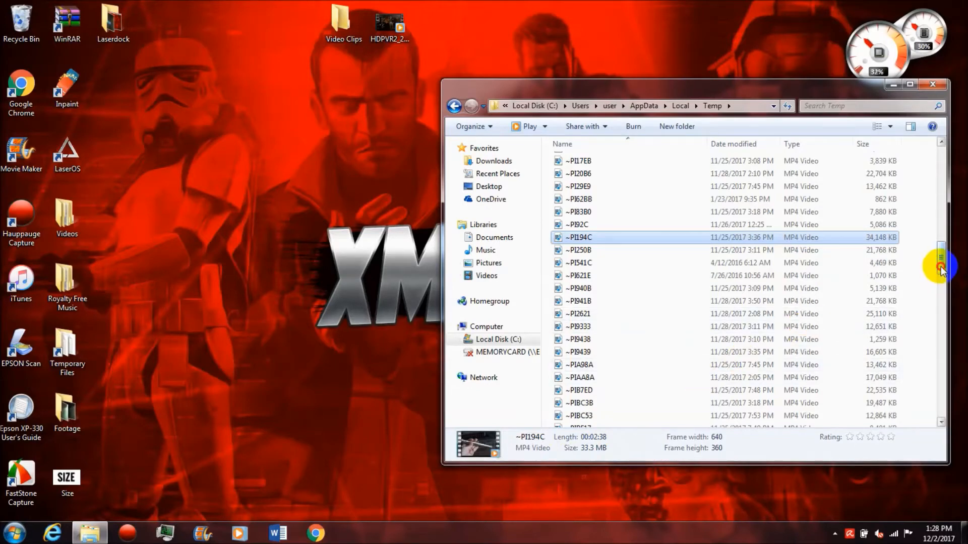
{"action": "scroll", "scroll_direction": "up", "scroll_amount": 3}
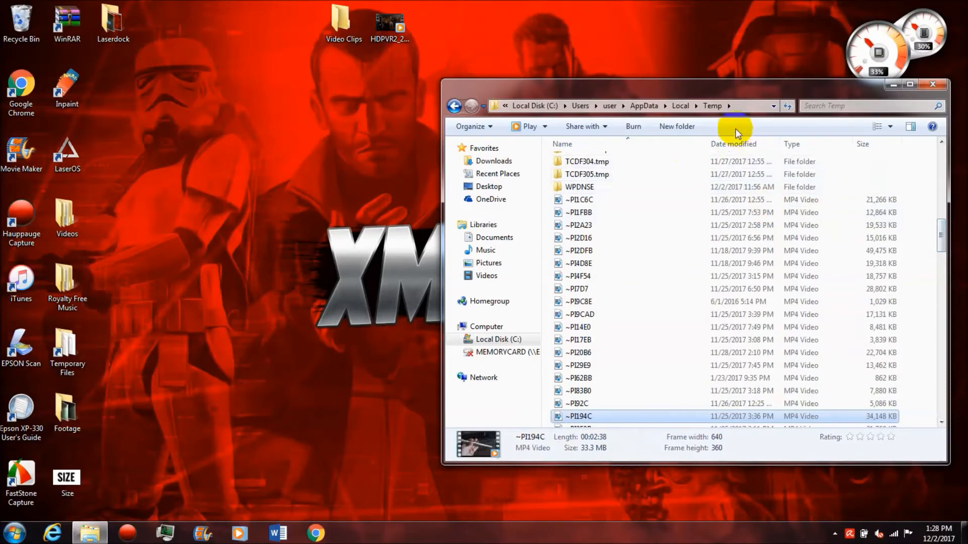
{"action": "right_click", "coordinate": [712, 106]}
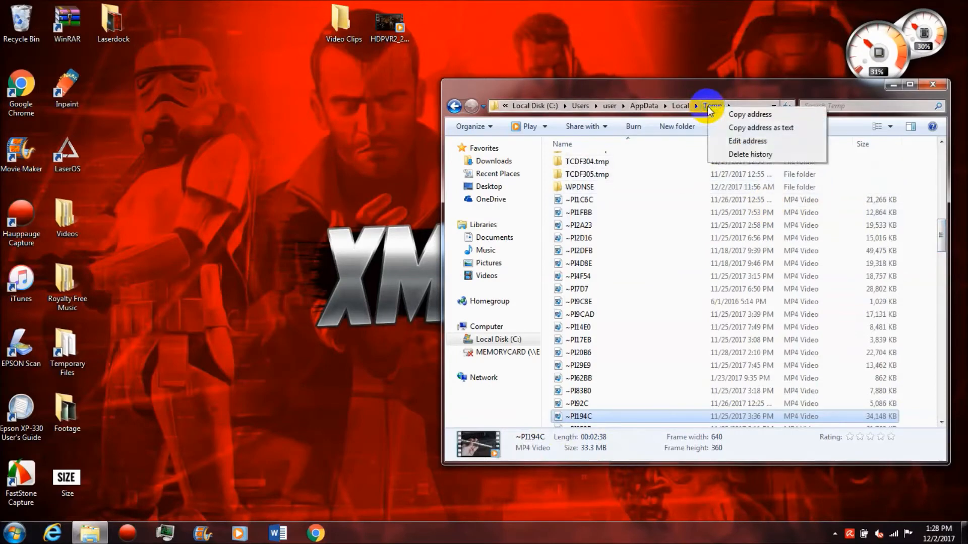
{"action": "mouse_move", "coordinate": [568, 355]}
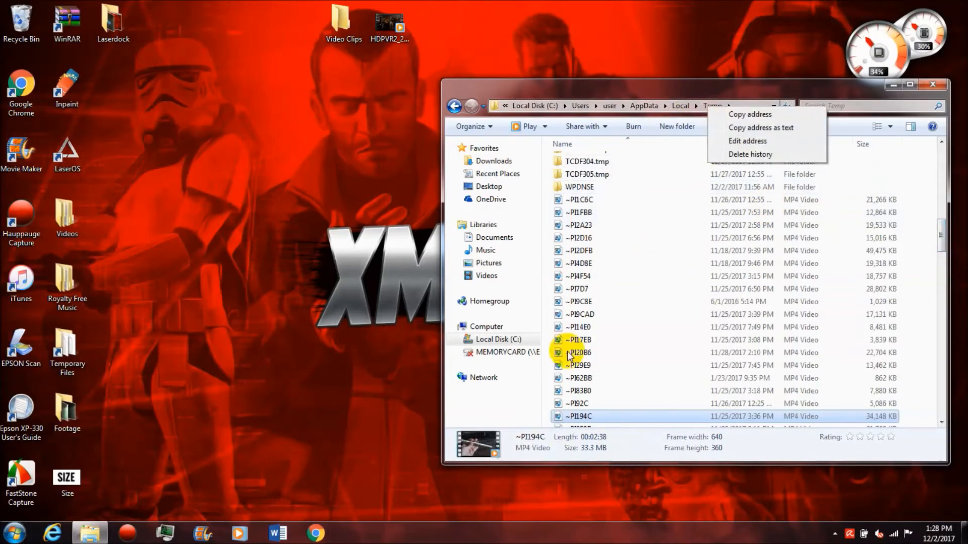
{"action": "mouse_move", "coordinate": [589, 443]}
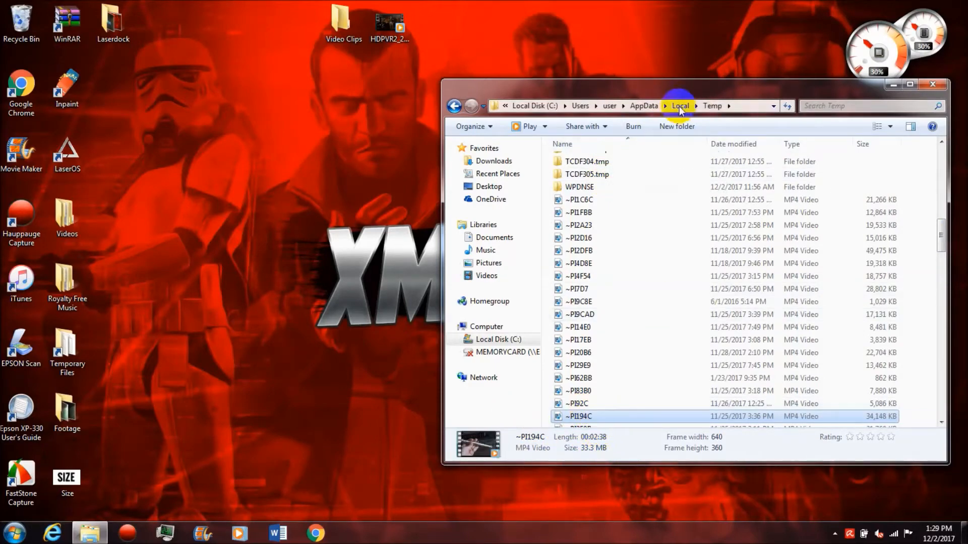
Go back up to AppData\Local, dismiss the Temp folder menu, and close Explorer.
{"action": "left_click", "coordinate": [680, 105]}
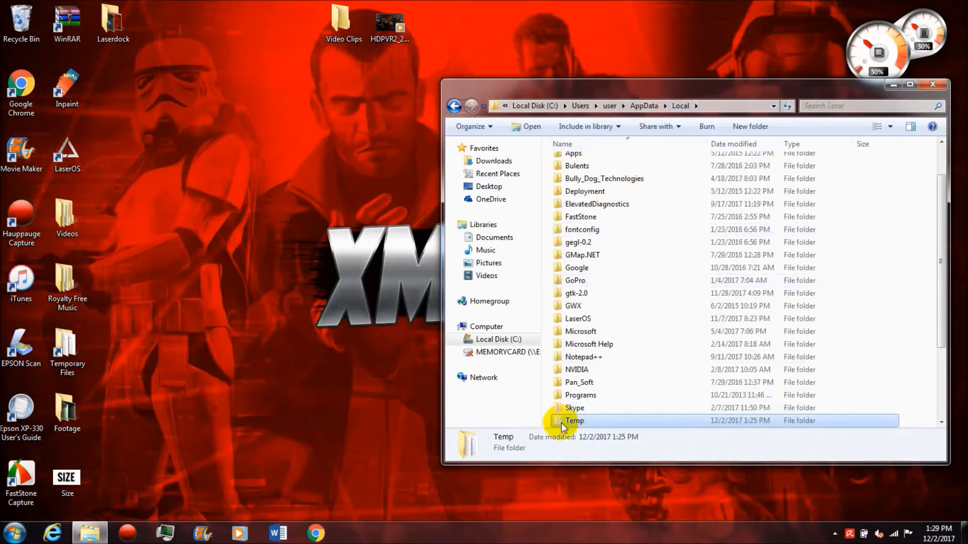
{"action": "right_click", "coordinate": [574, 420]}
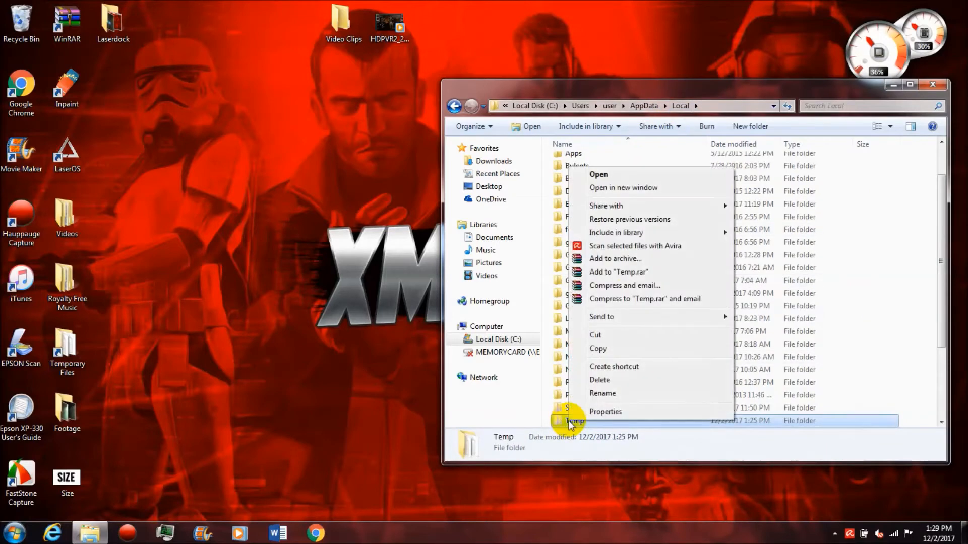
{"action": "mouse_move", "coordinate": [611, 366]}
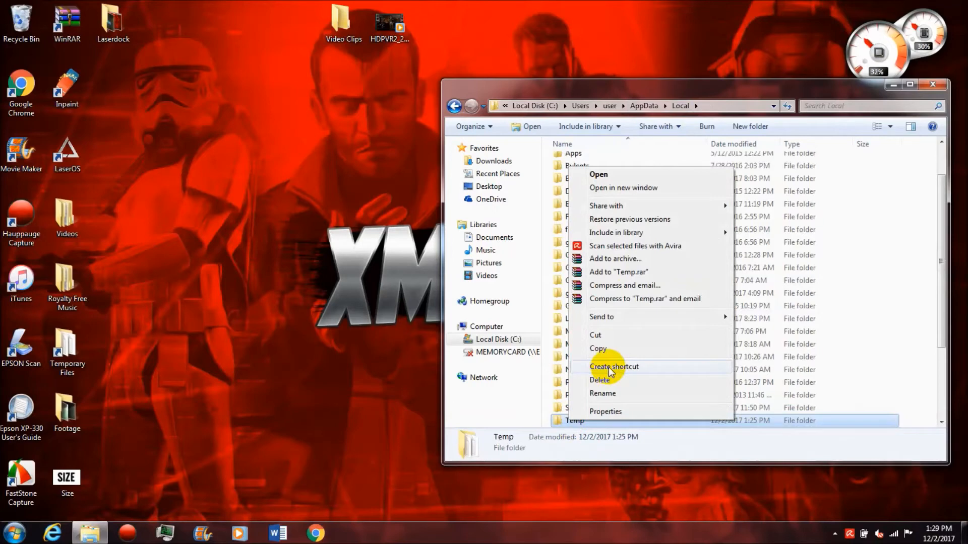
{"action": "mouse_move", "coordinate": [648, 365]}
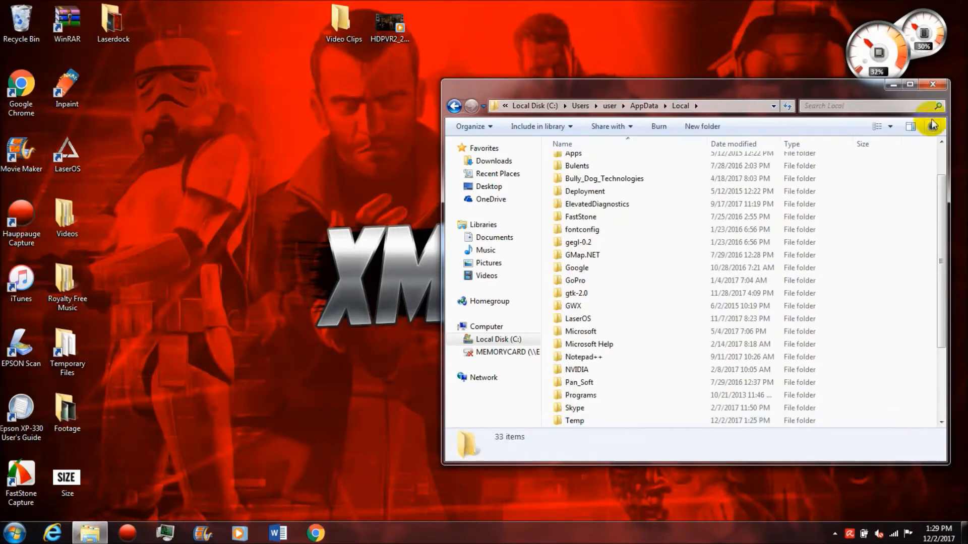
{"action": "left_click", "coordinate": [932, 85]}
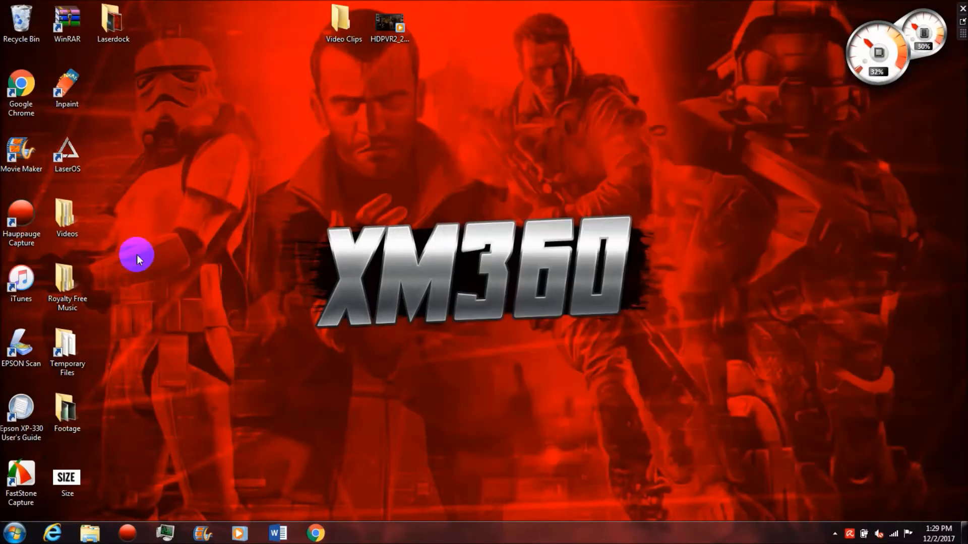
Open the Temporary Files shortcut and delete its 169 items, skipping files in use.
{"action": "left_click", "coordinate": [67, 352]}
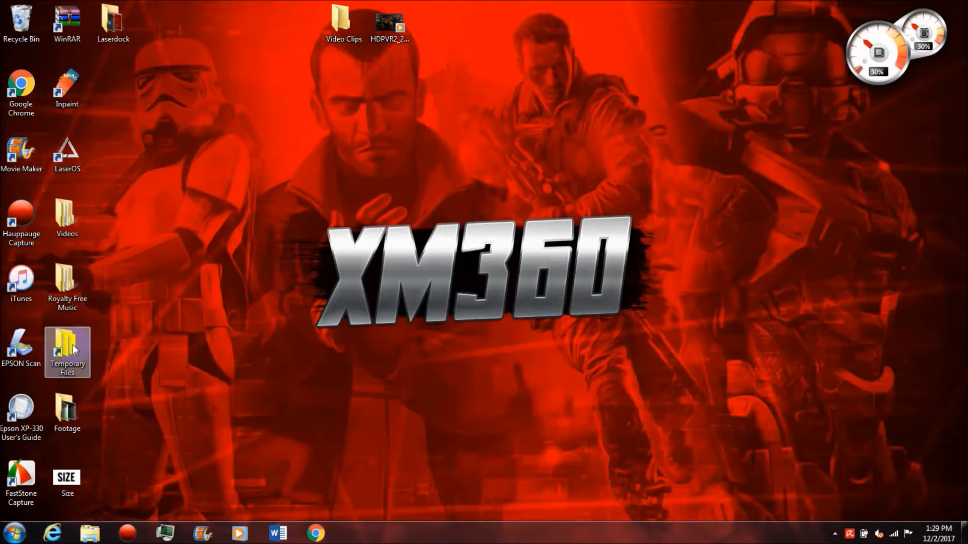
{"action": "double_click", "coordinate": [67, 351]}
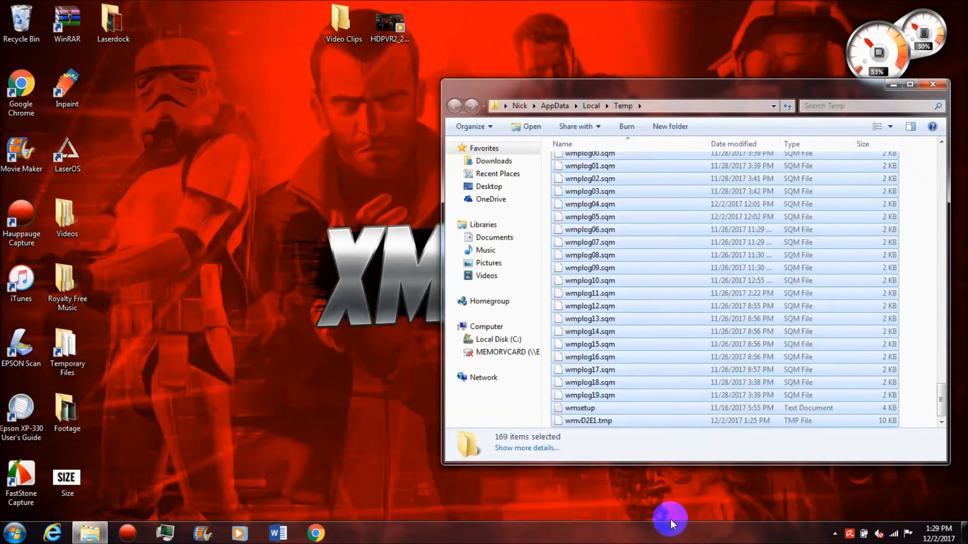
{"action": "right_click", "coordinate": [666, 297]}
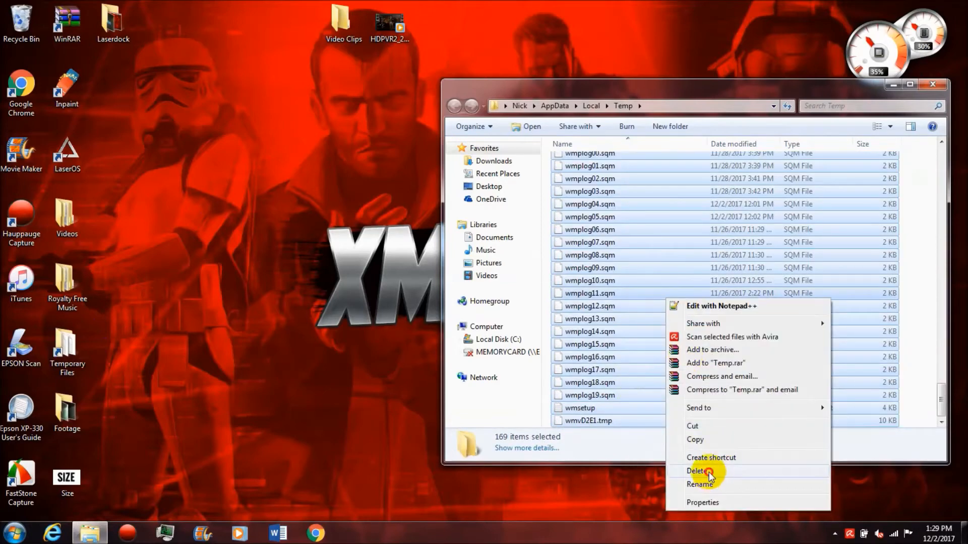
{"action": "left_click", "coordinate": [698, 471]}
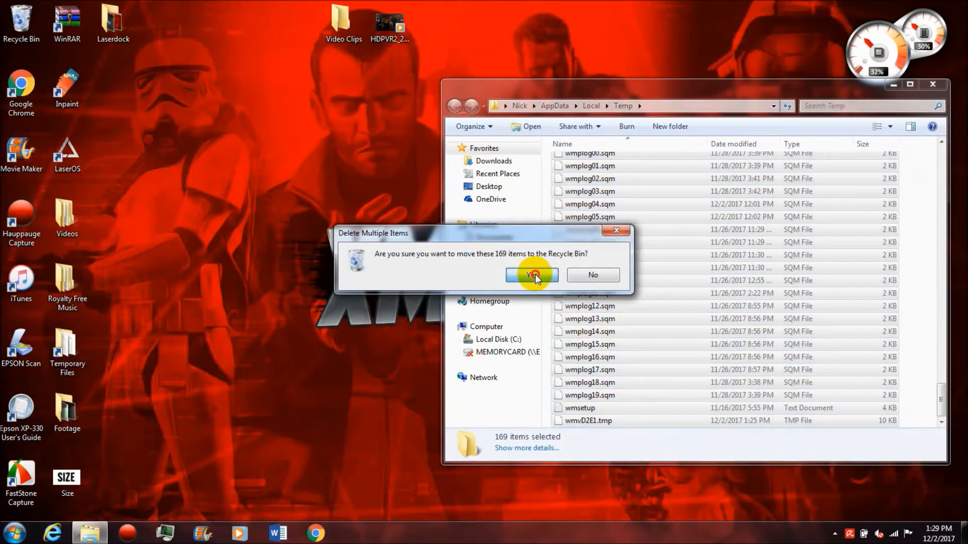
{"action": "left_click", "coordinate": [531, 275]}
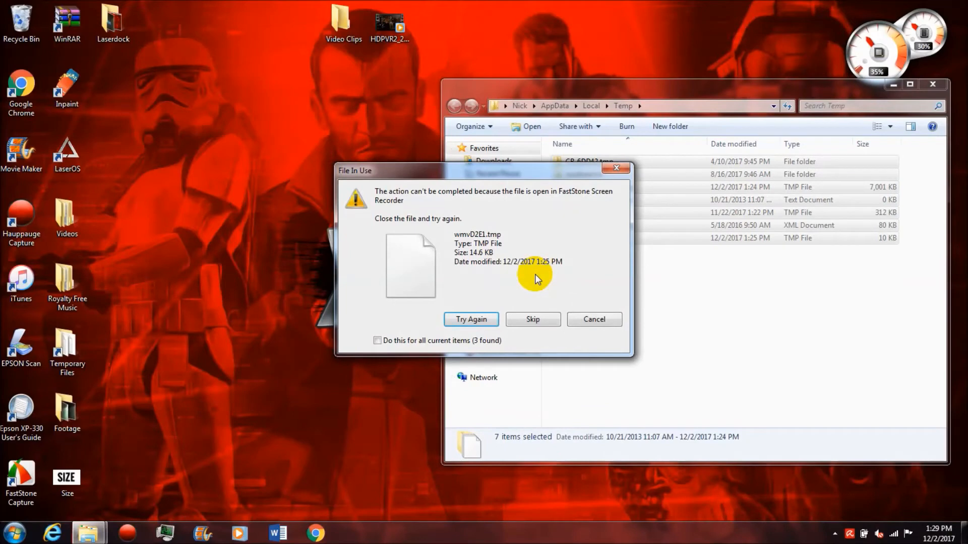
{"action": "mouse_move", "coordinate": [480, 346]}
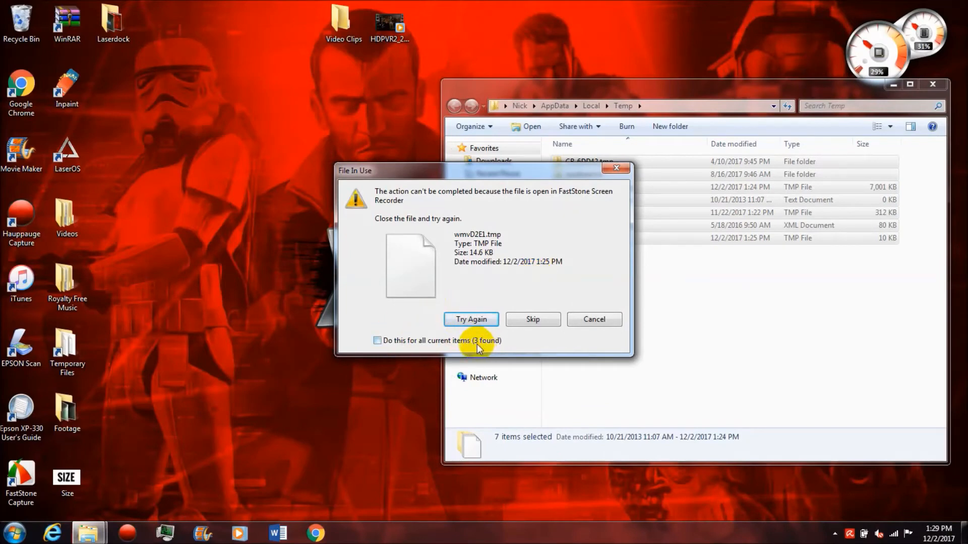
{"action": "left_click", "coordinate": [377, 340]}
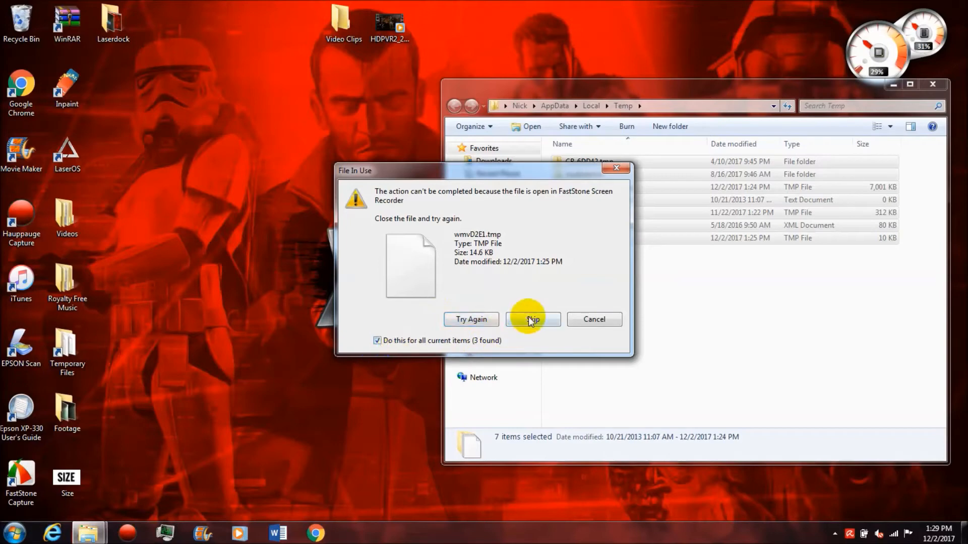
{"action": "left_click", "coordinate": [532, 319]}
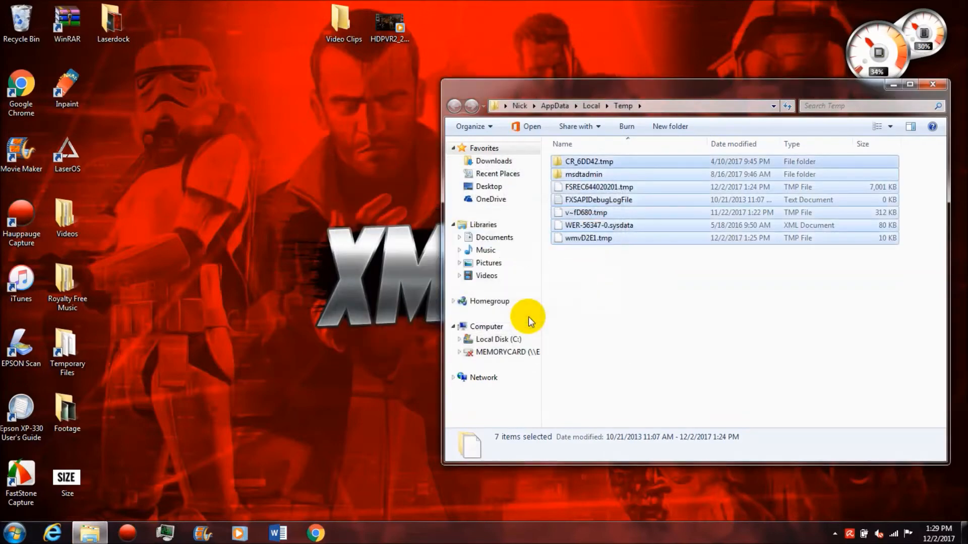
{"action": "left_click", "coordinate": [717, 298]}
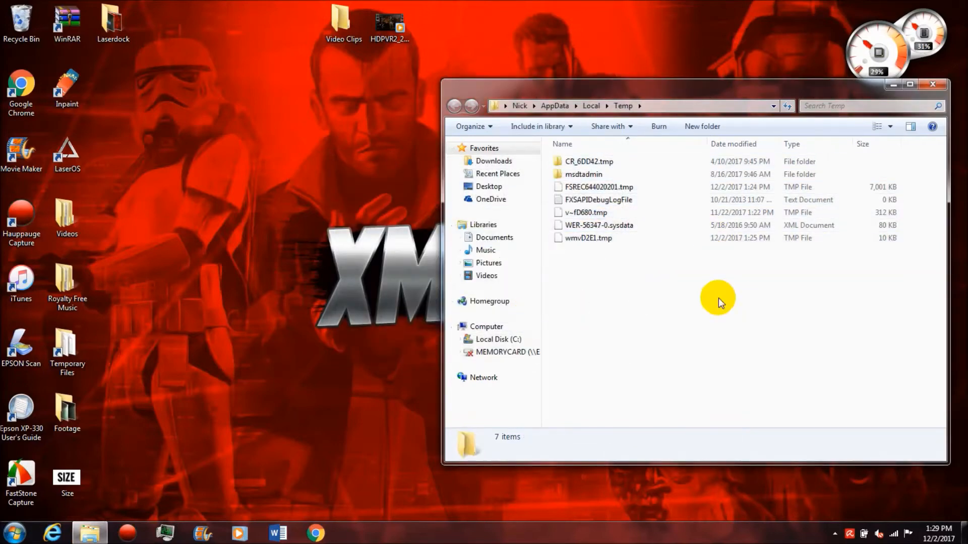
{"action": "mouse_move", "coordinate": [855, 82]}
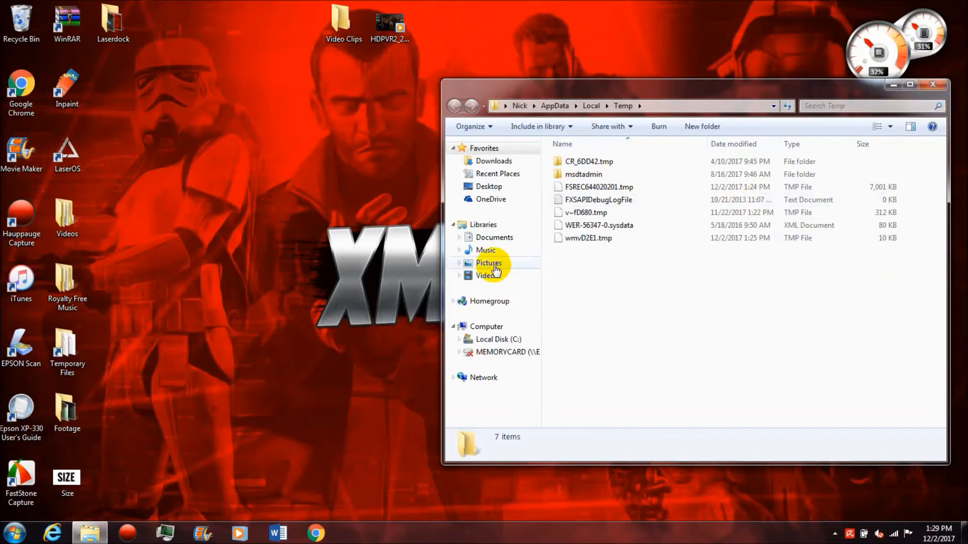
Delete the 26 Narration files from the Music library and close the window.
{"action": "left_click", "coordinate": [486, 250]}
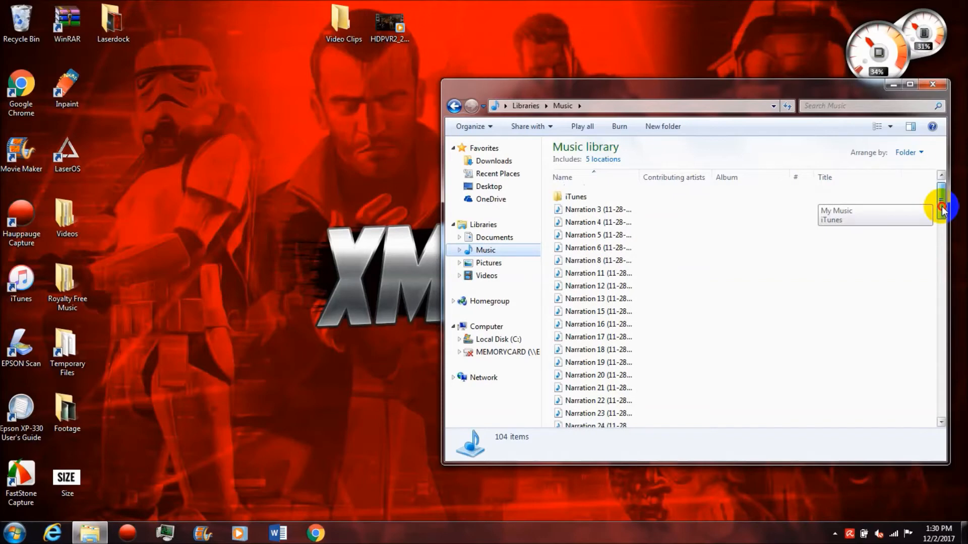
{"action": "scroll", "scroll_direction": "up", "scroll_amount": 3}
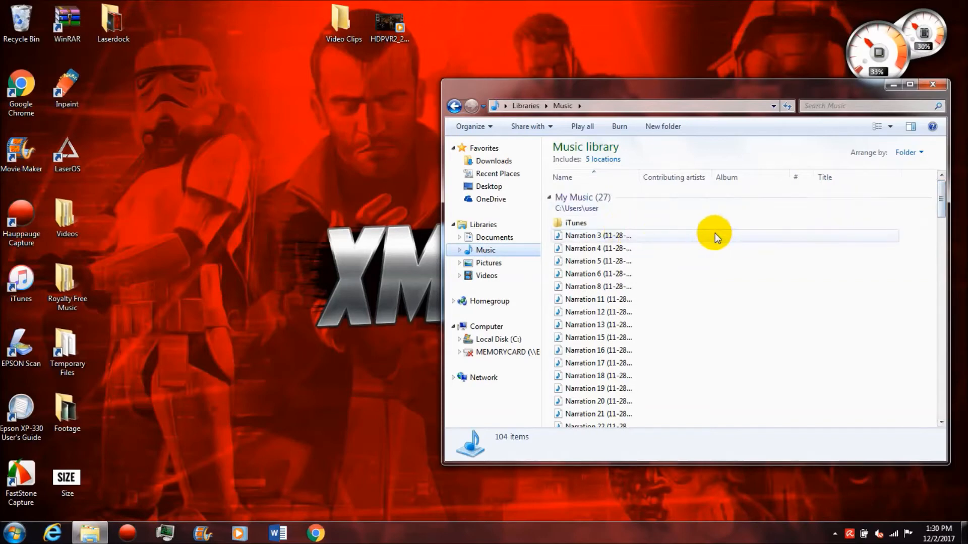
{"action": "mouse_move", "coordinate": [901, 240]}
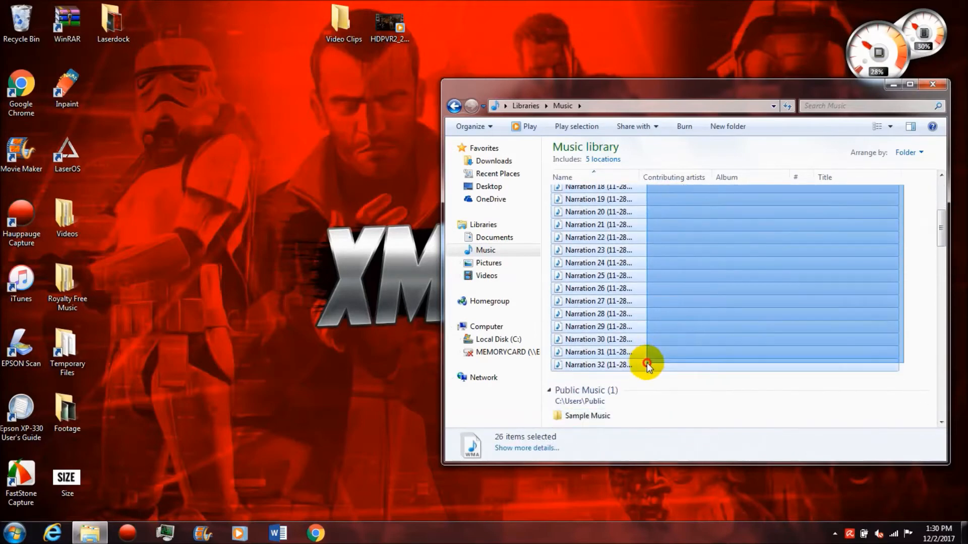
{"action": "right_click", "coordinate": [649, 364]}
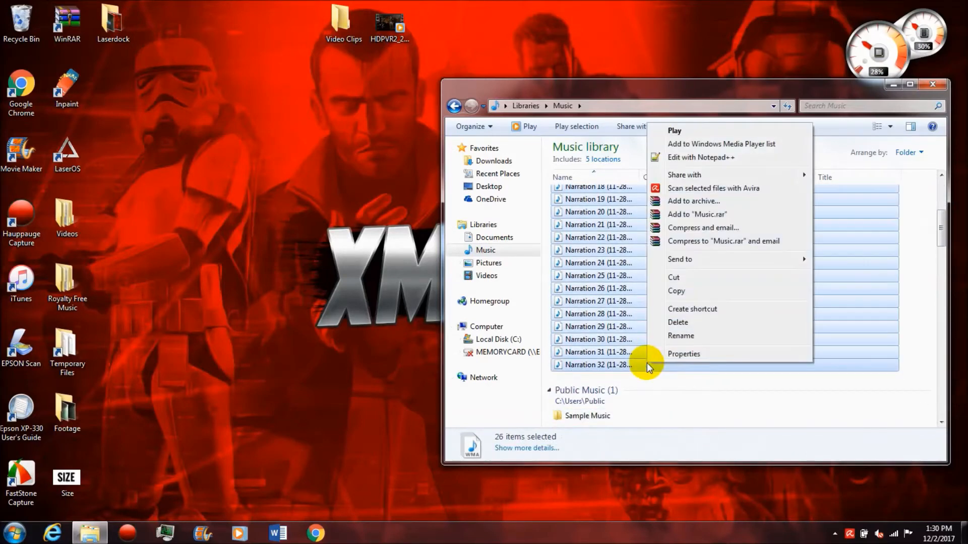
{"action": "mouse_move", "coordinate": [682, 327]}
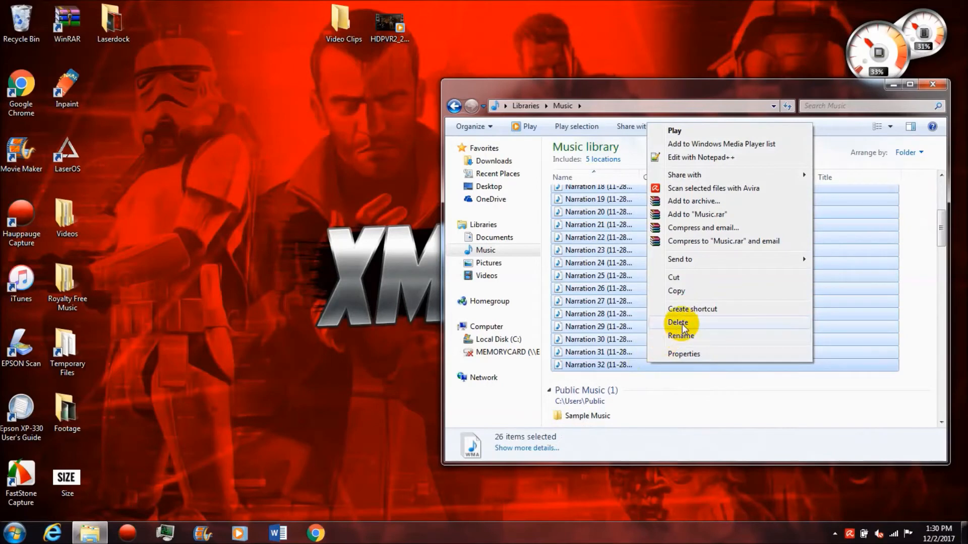
{"action": "left_click", "coordinate": [677, 323]}
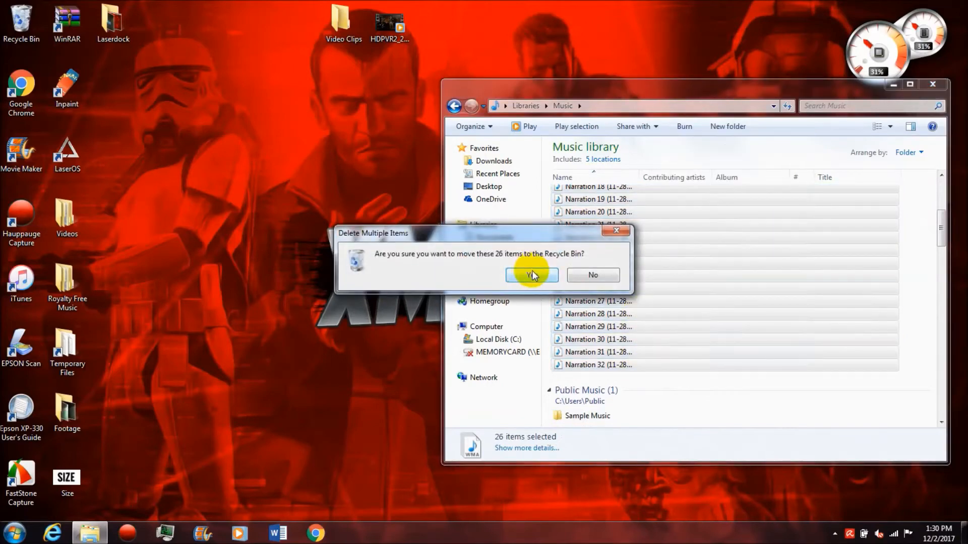
{"action": "left_click", "coordinate": [527, 275]}
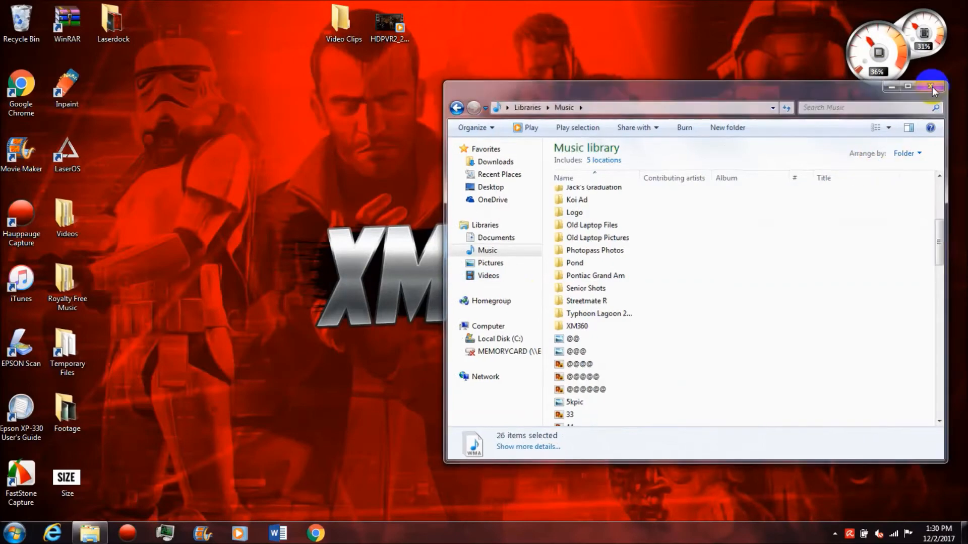
{"action": "left_click", "coordinate": [932, 87]}
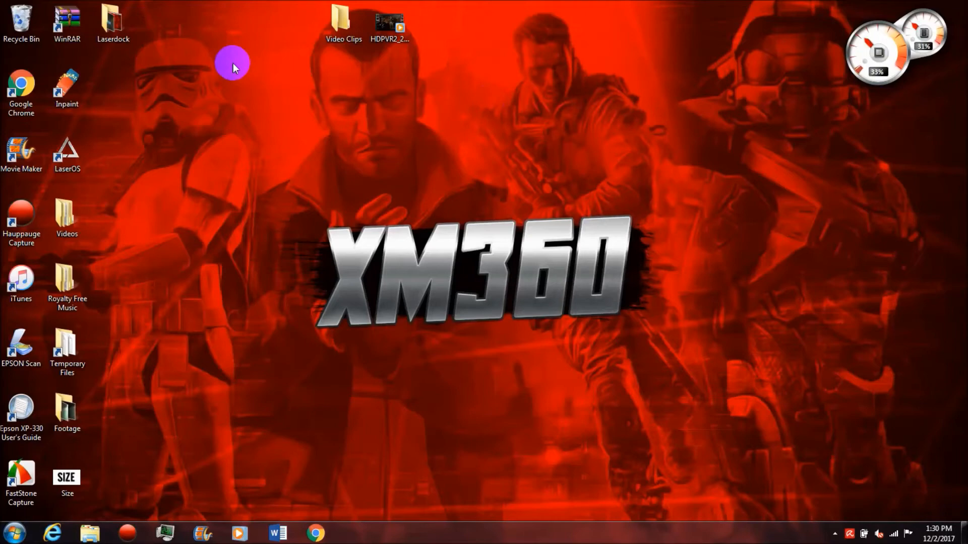
Open the Recycle Bin, permanently delete all 221 items, and close it.
{"action": "double_click", "coordinate": [21, 21]}
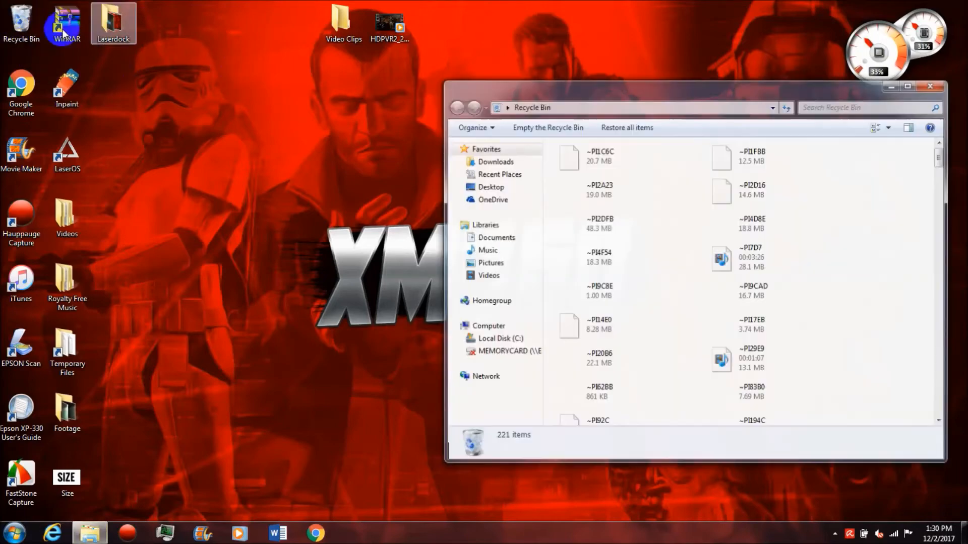
{"action": "left_click", "coordinate": [682, 229]}
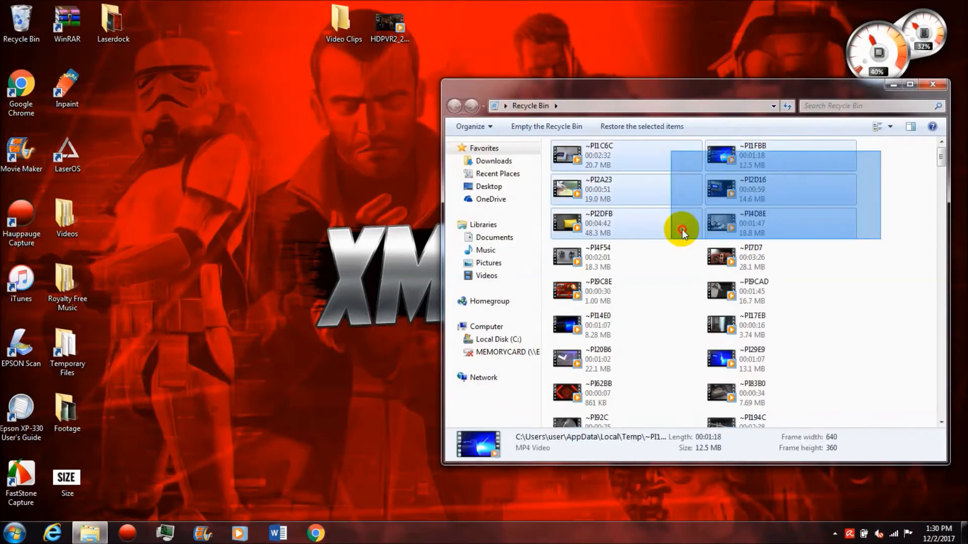
{"action": "scroll", "scroll_direction": "down", "scroll_amount": 3}
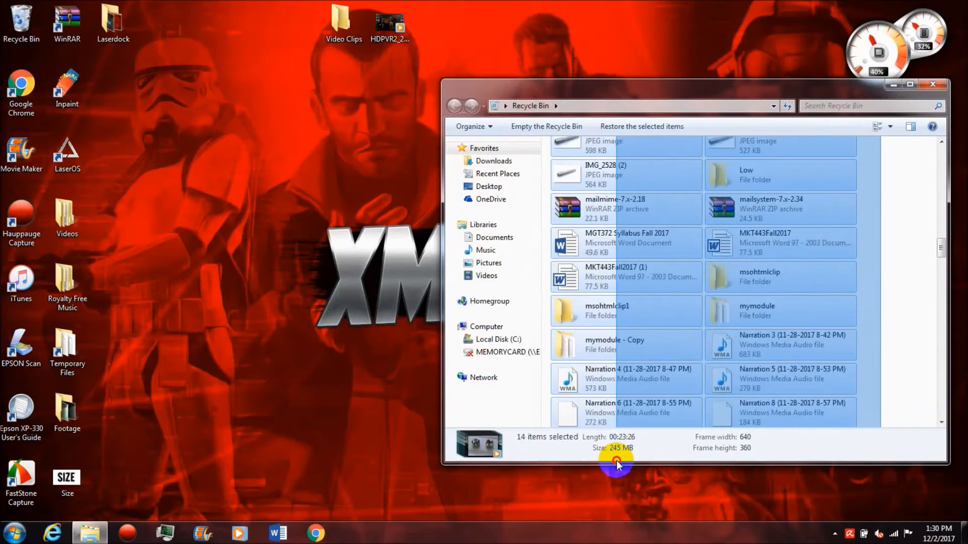
{"action": "scroll", "scroll_direction": "down", "scroll_amount": 3}
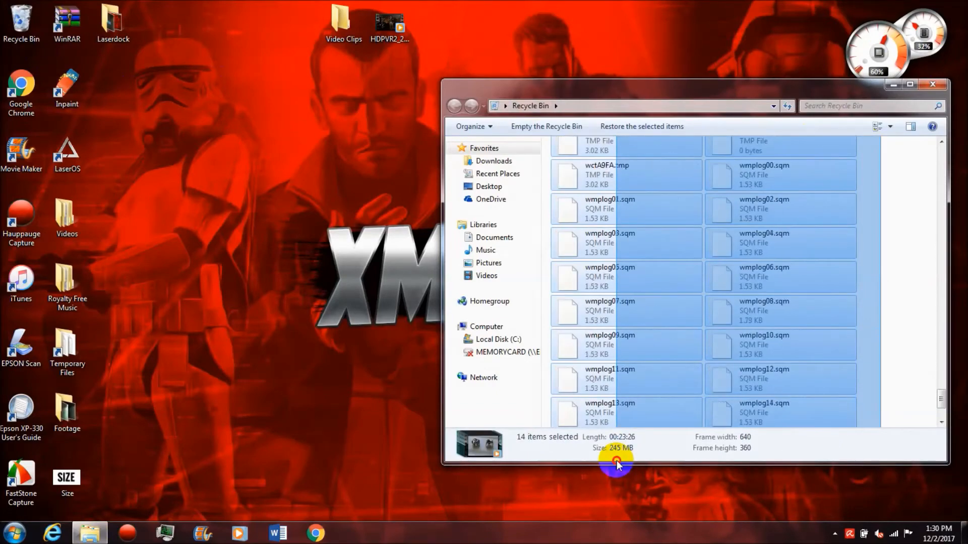
{"action": "scroll", "scroll_direction": "down", "scroll_amount": 3}
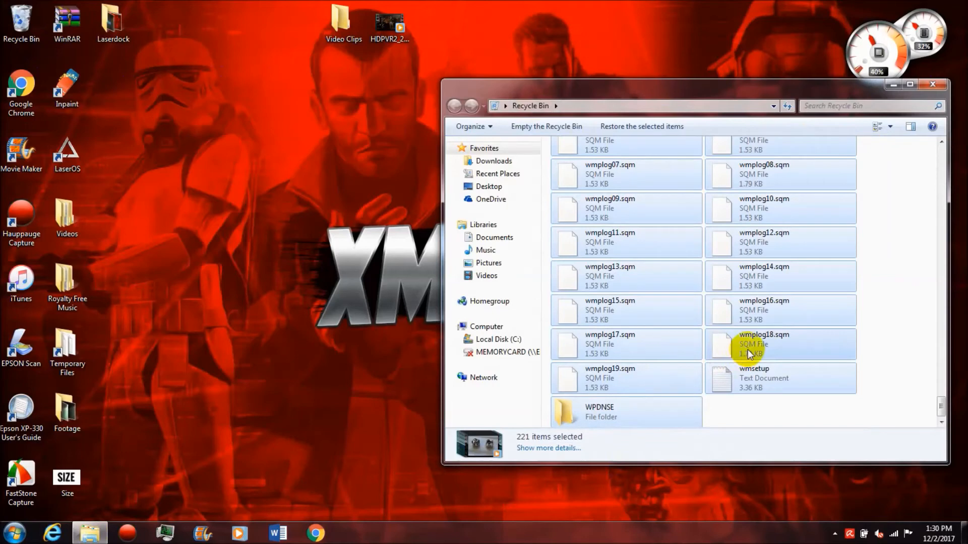
{"action": "right_click", "coordinate": [746, 344]}
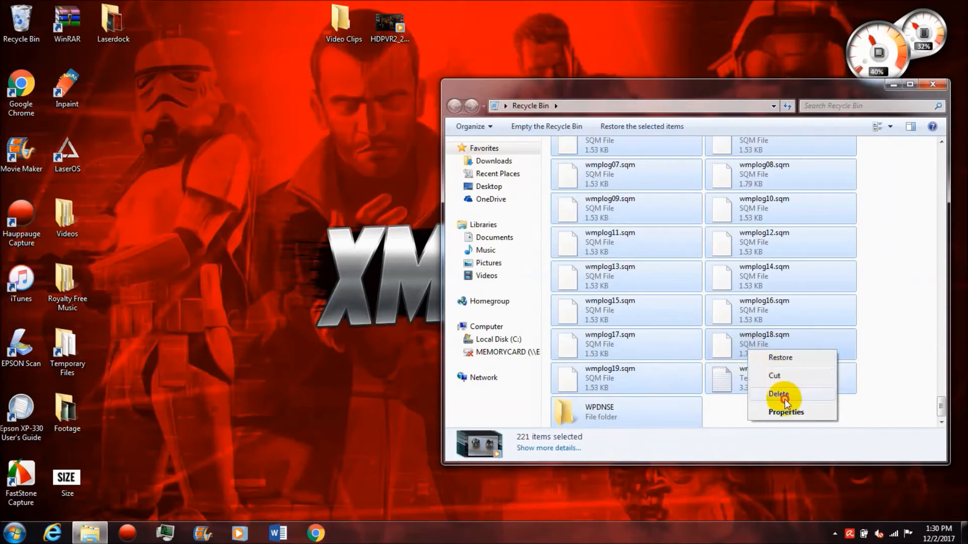
{"action": "left_click", "coordinate": [778, 393]}
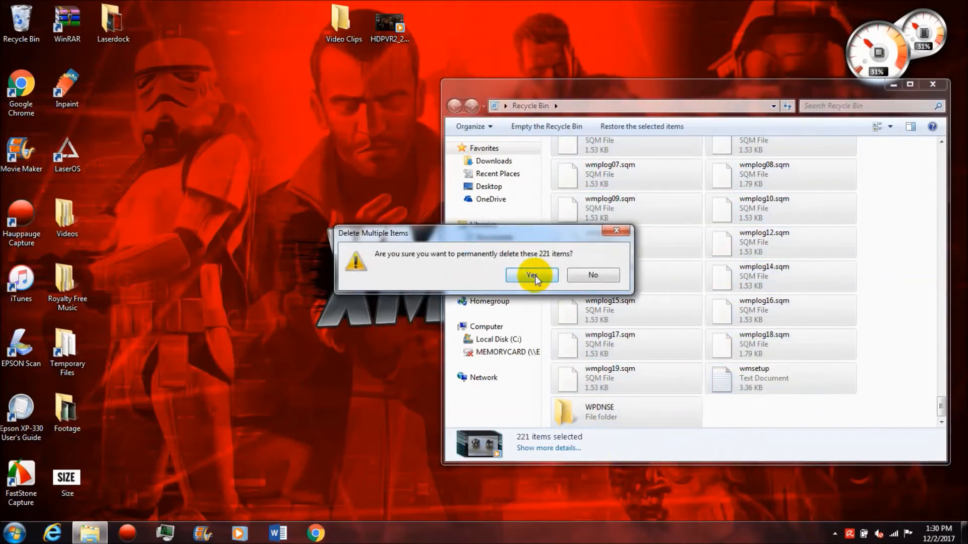
{"action": "left_click", "coordinate": [530, 275]}
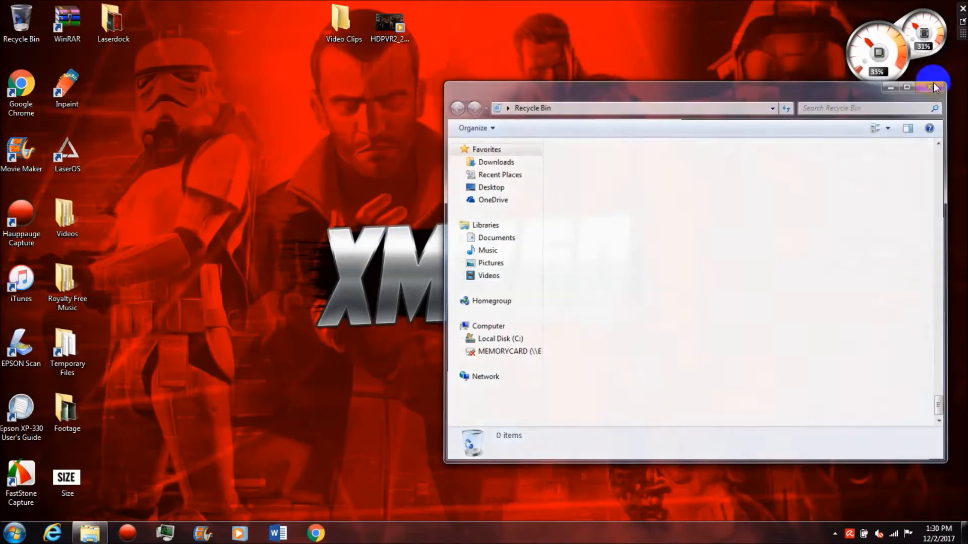
{"action": "left_click", "coordinate": [930, 87]}
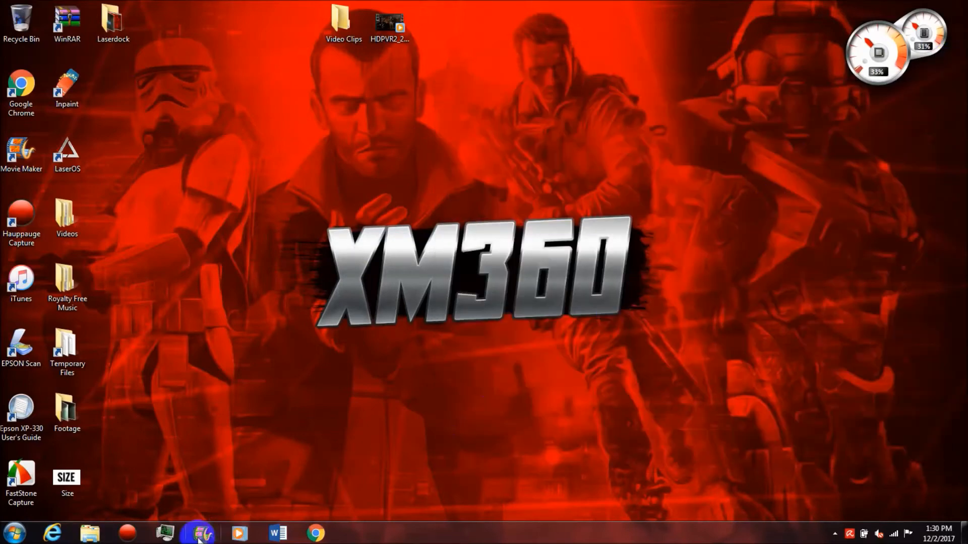
Restore Movie Maker from the taskbar and open its File menu of recent projects.
{"action": "left_click", "coordinate": [202, 533]}
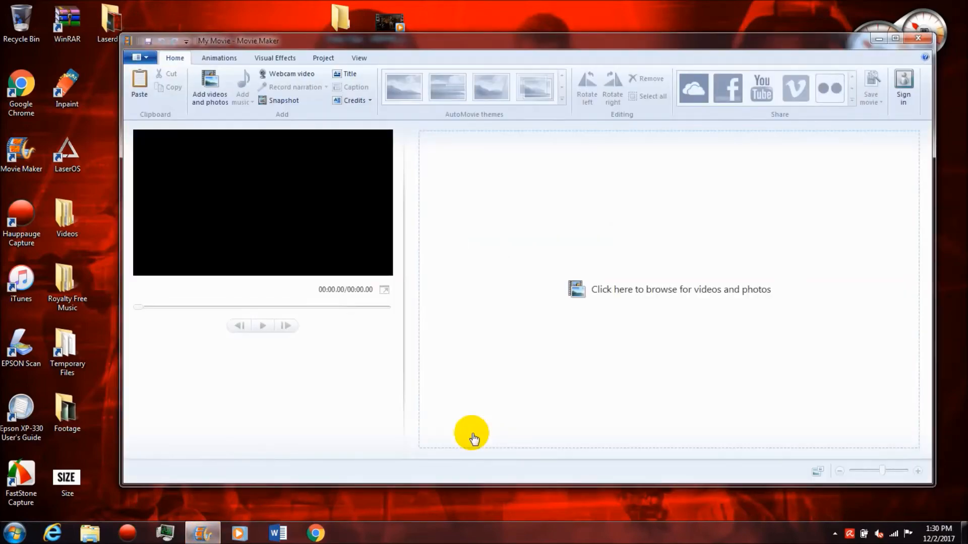
{"action": "mouse_move", "coordinate": [566, 326]}
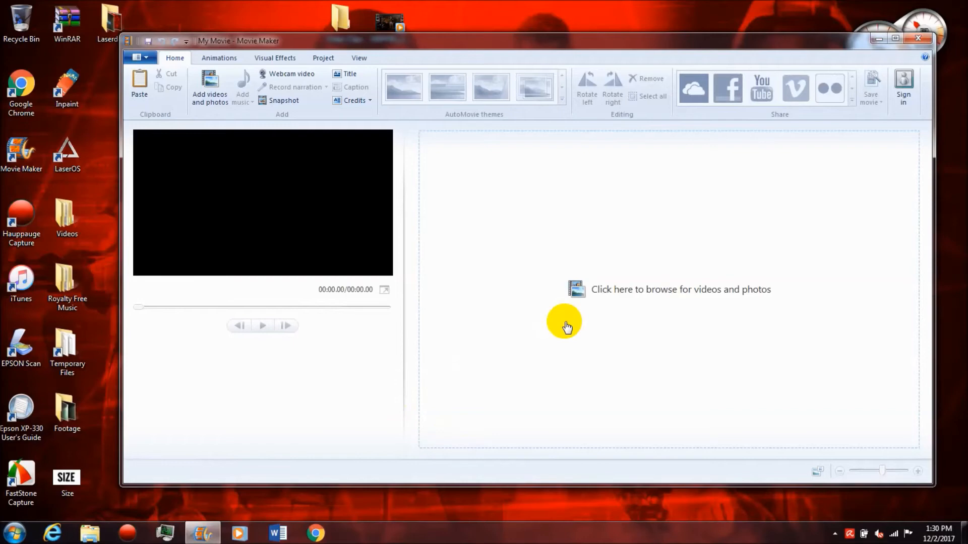
{"action": "left_click", "coordinate": [141, 58]}
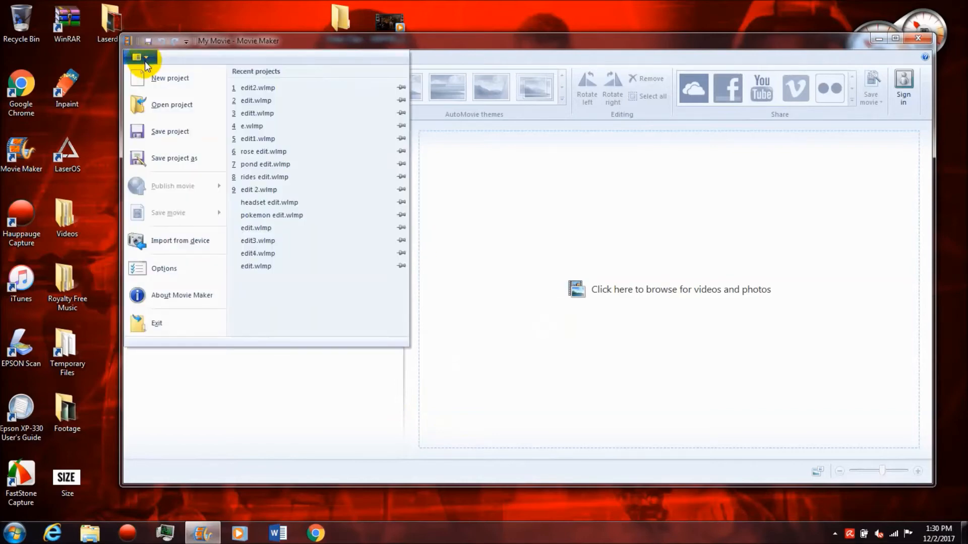
{"action": "mouse_move", "coordinate": [179, 213]}
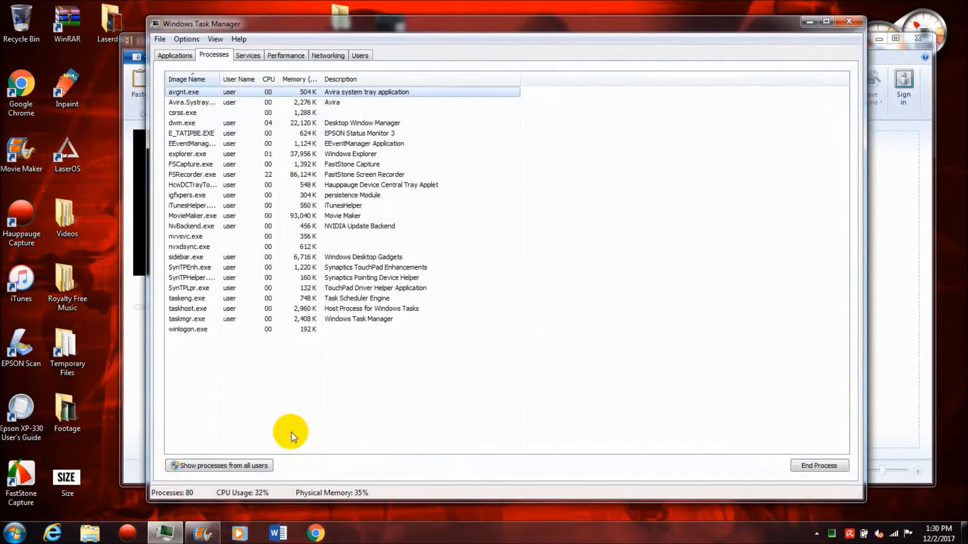
{"action": "mouse_move", "coordinate": [410, 110]}
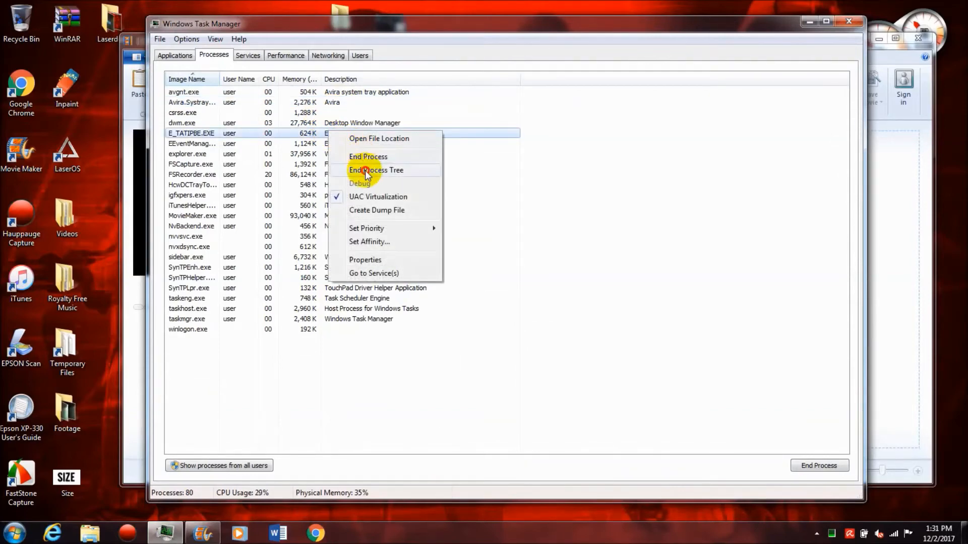
End the E_TATIPBE.EXE, Hauppauge tray applet and iTunesHelper process trees, then close Task Manager.
{"action": "left_click", "coordinate": [376, 170]}
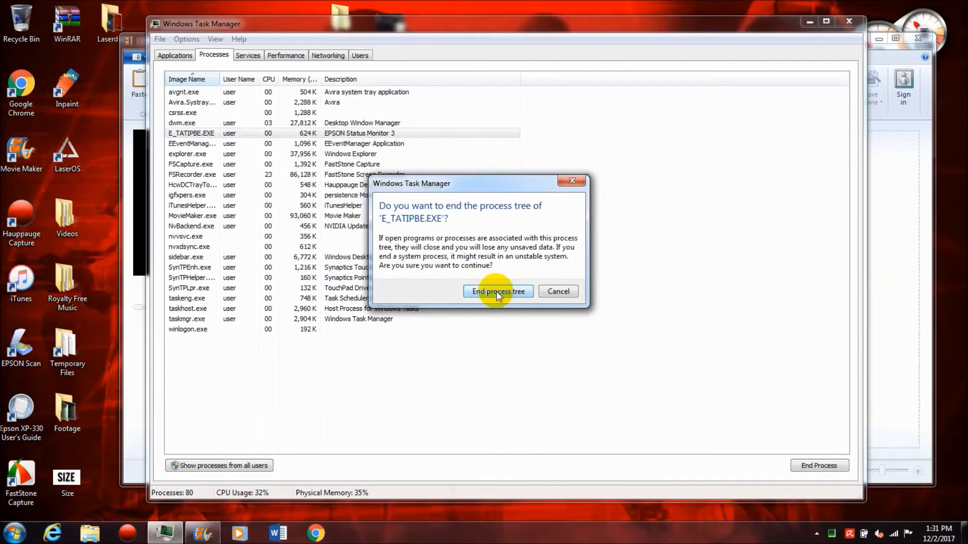
{"action": "left_click", "coordinate": [498, 291]}
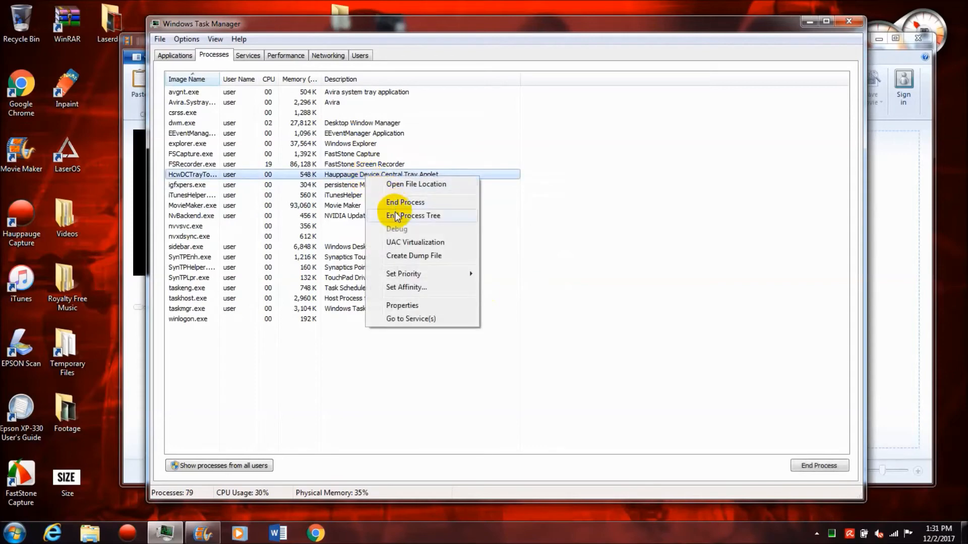
{"action": "left_click", "coordinate": [405, 202]}
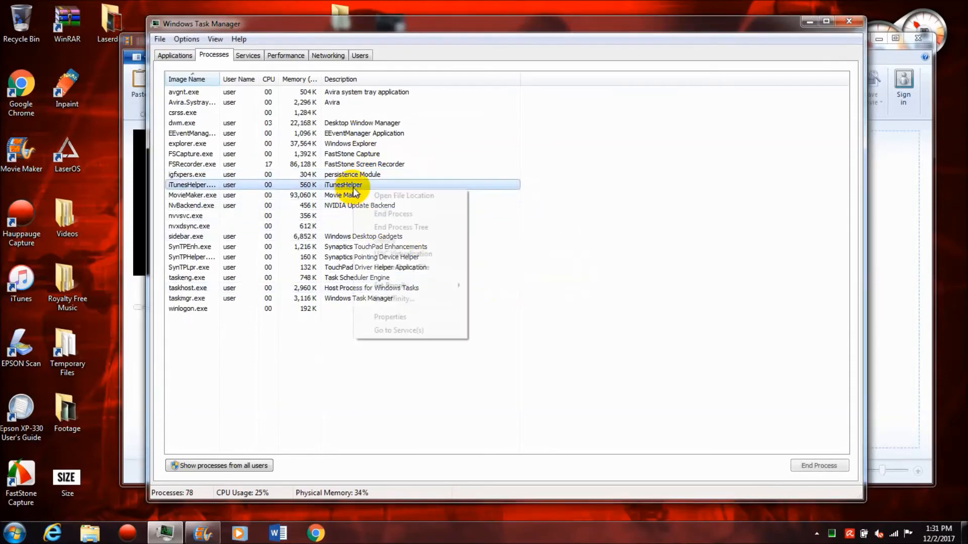
{"action": "left_click", "coordinate": [401, 226]}
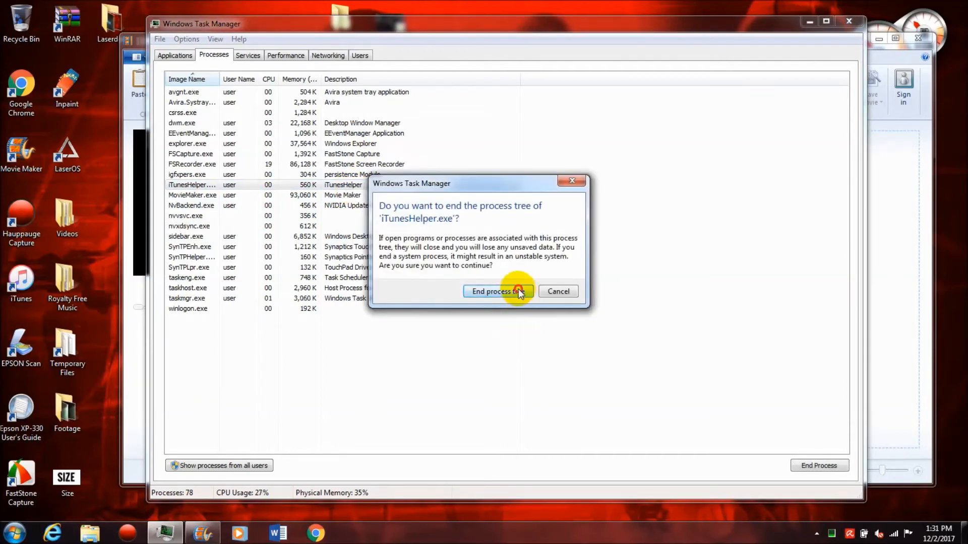
{"action": "left_click", "coordinate": [496, 292]}
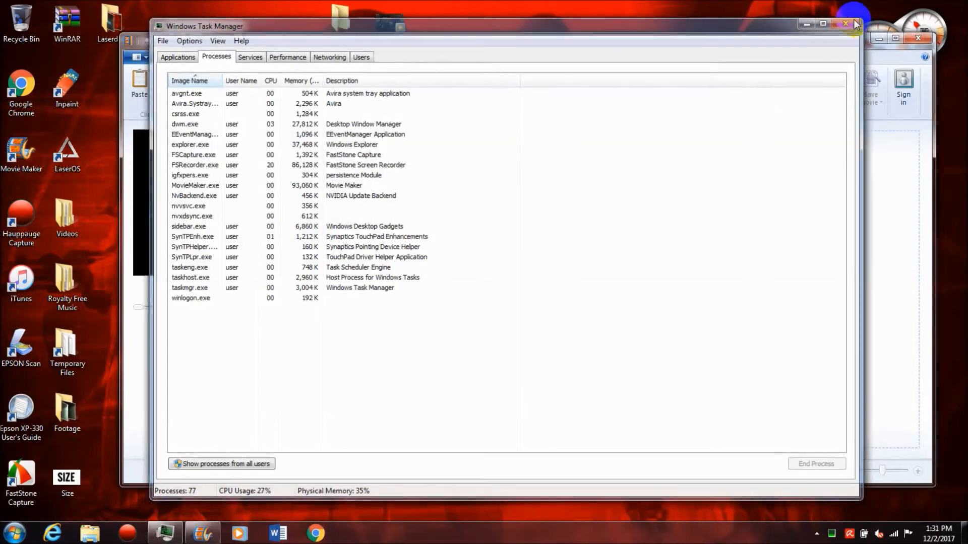
{"action": "left_click", "coordinate": [845, 24]}
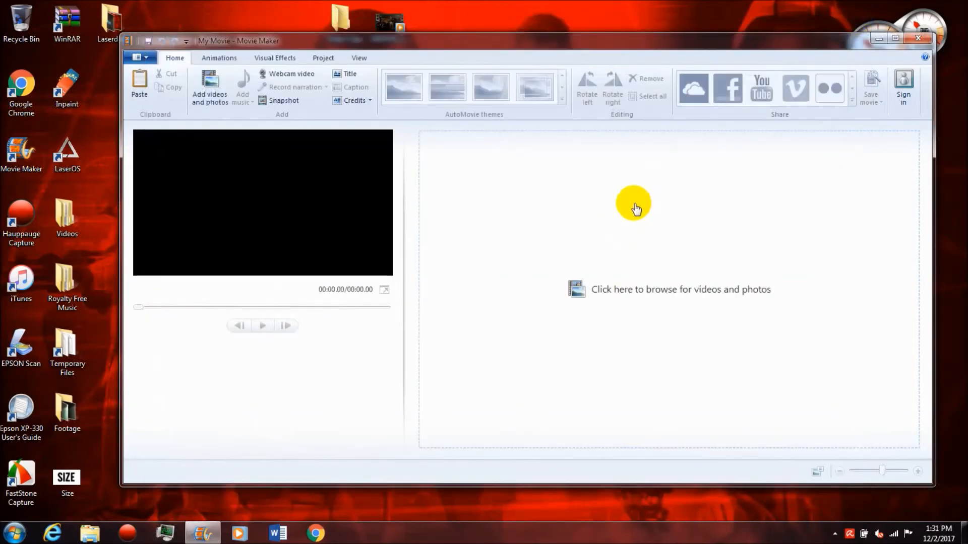